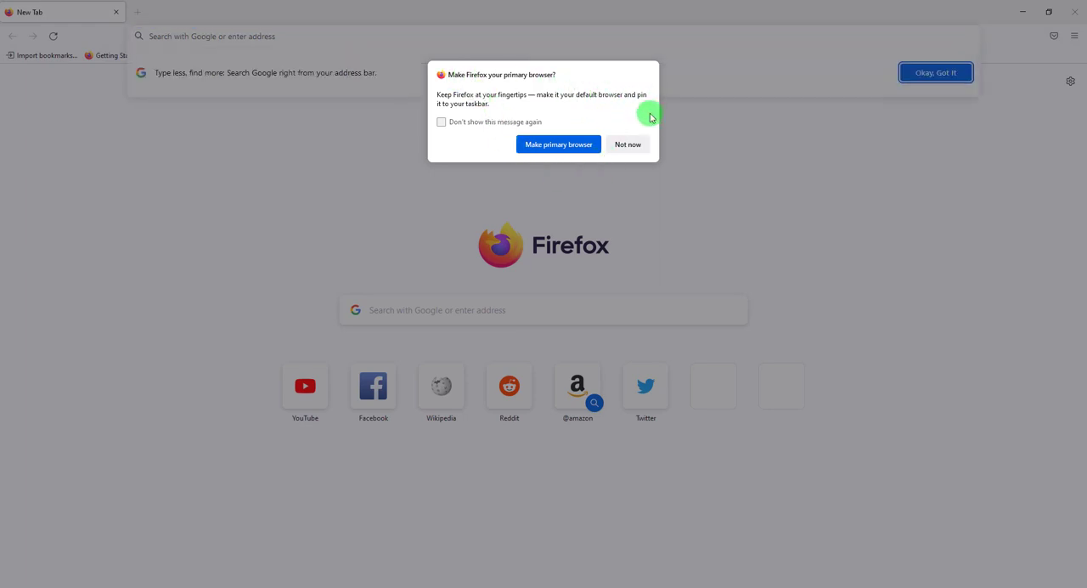
# Step: Decline the 'Make Firefox your primary browser?' prompt with 'Not now'
pyautogui.click(627, 143)
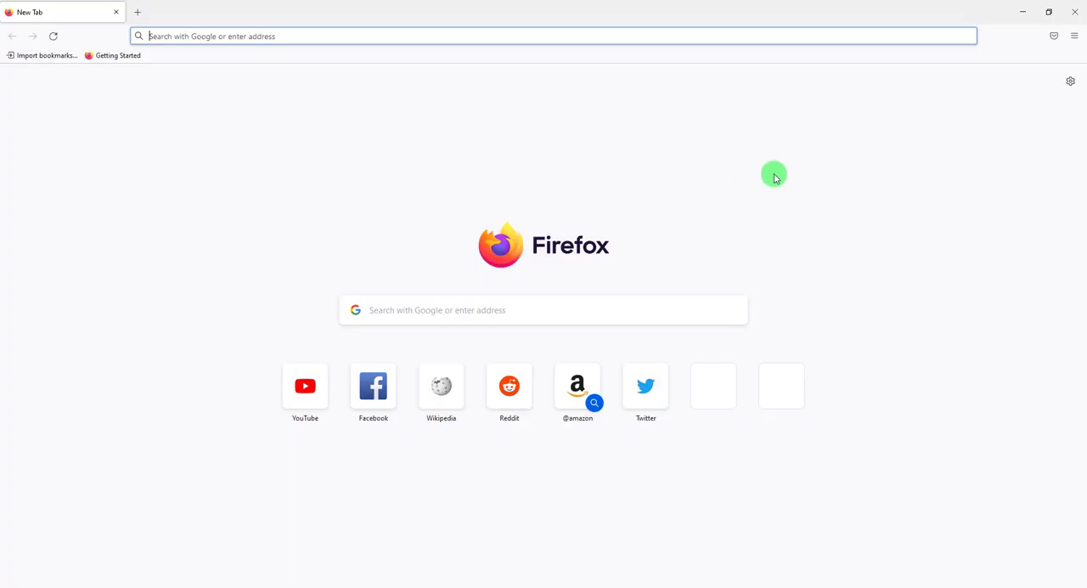
pyautogui.moveTo(803, 167)
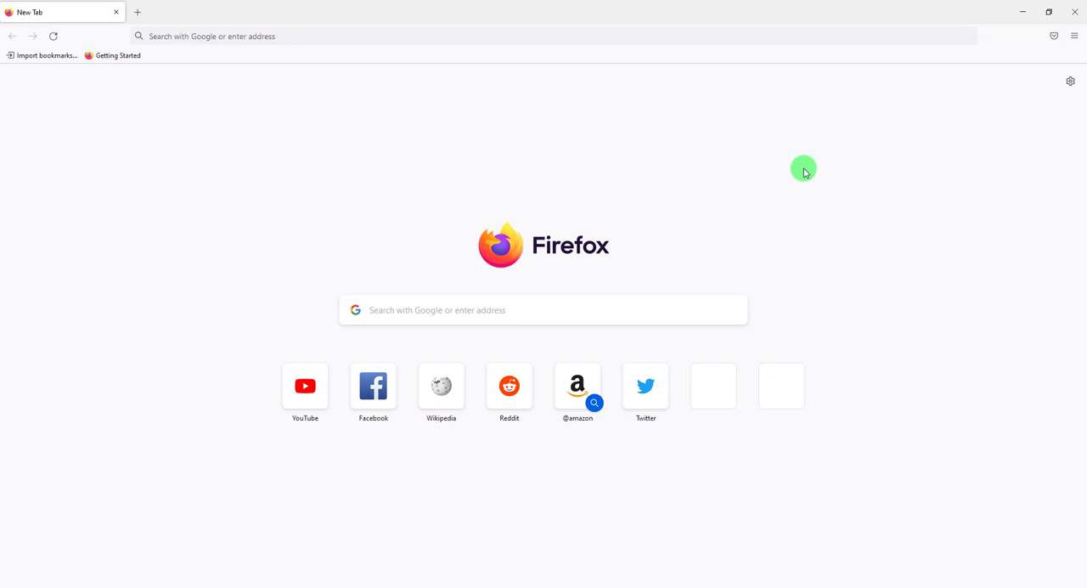
pyautogui.moveTo(1076, 40)
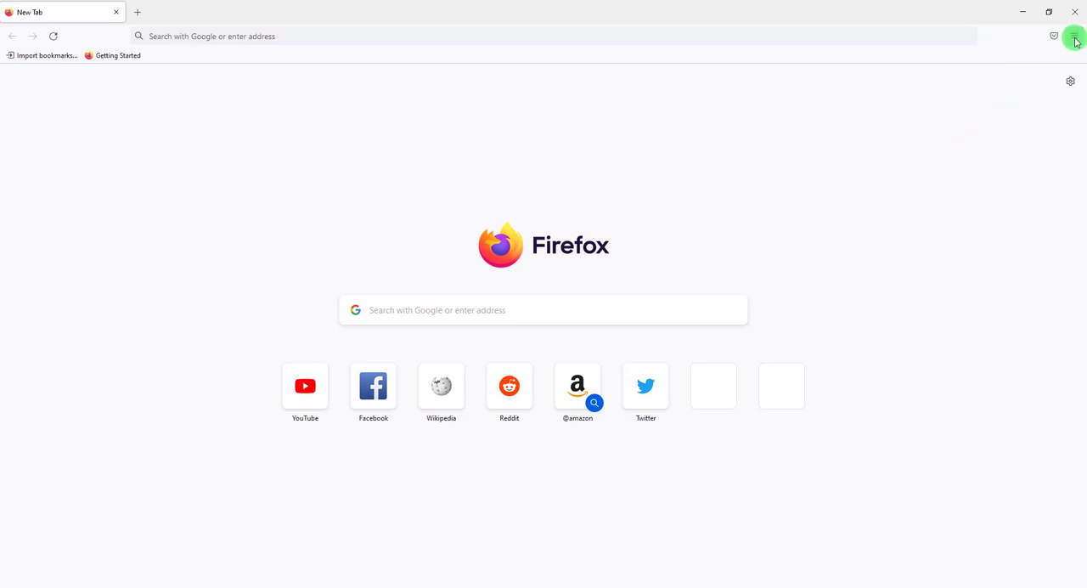
# Step: Open Firefox's hamburger application menu at the top right
pyautogui.click(1076, 35)
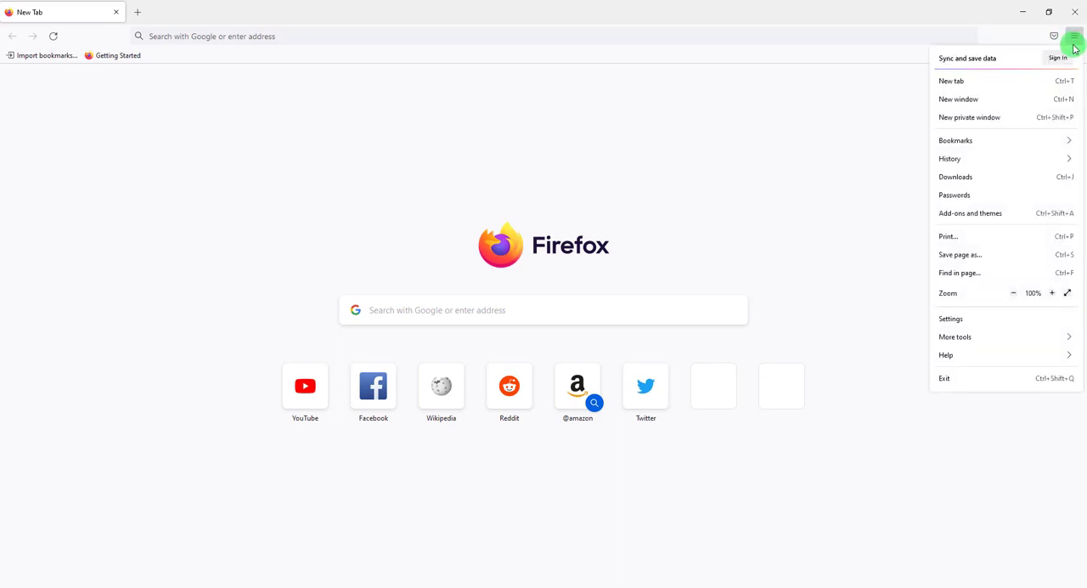
pyautogui.moveTo(951, 81)
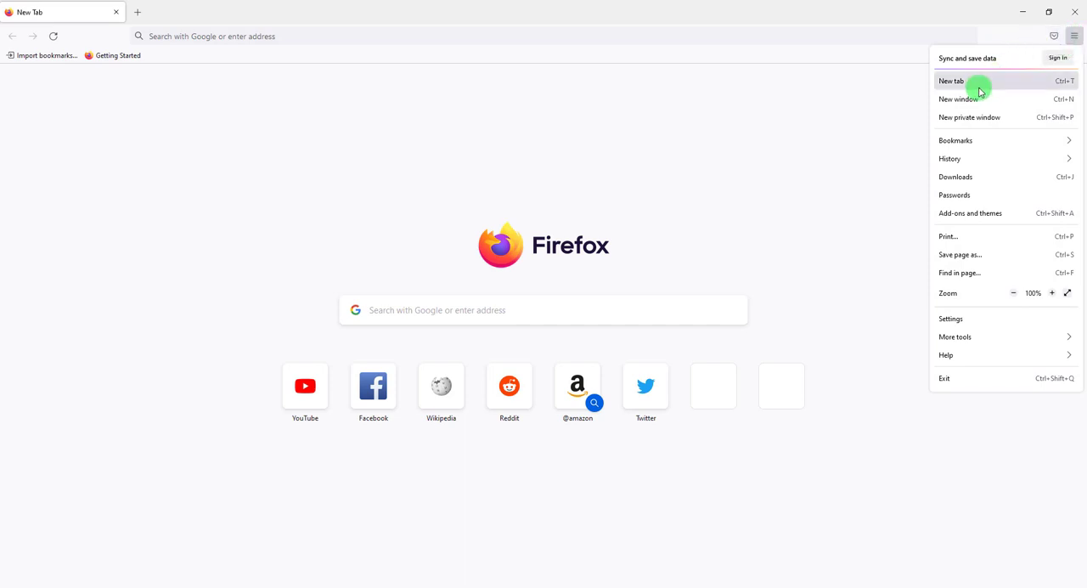
pyautogui.moveTo(1076, 35)
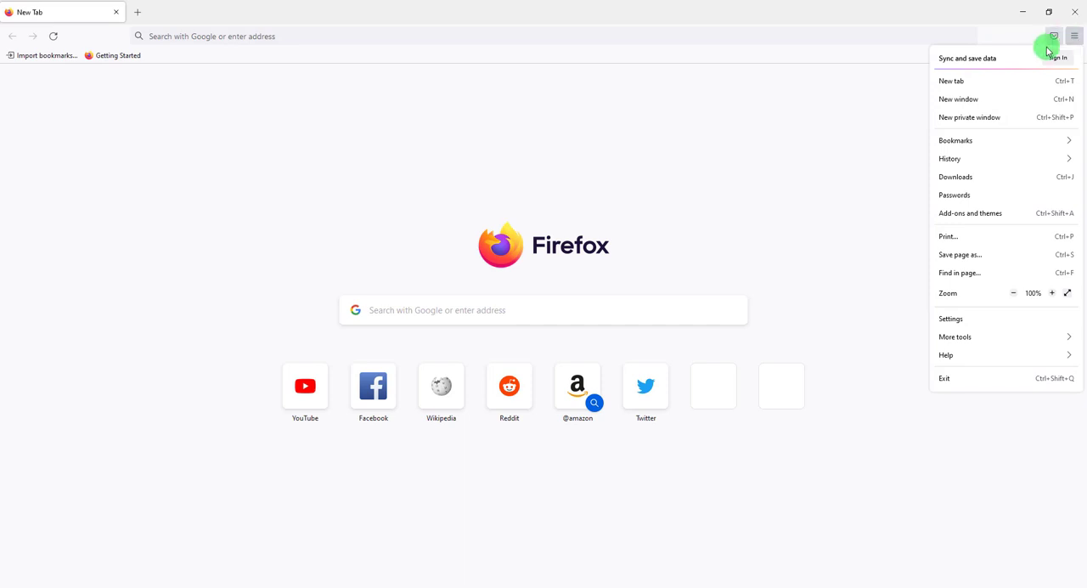
pyautogui.moveTo(985, 98)
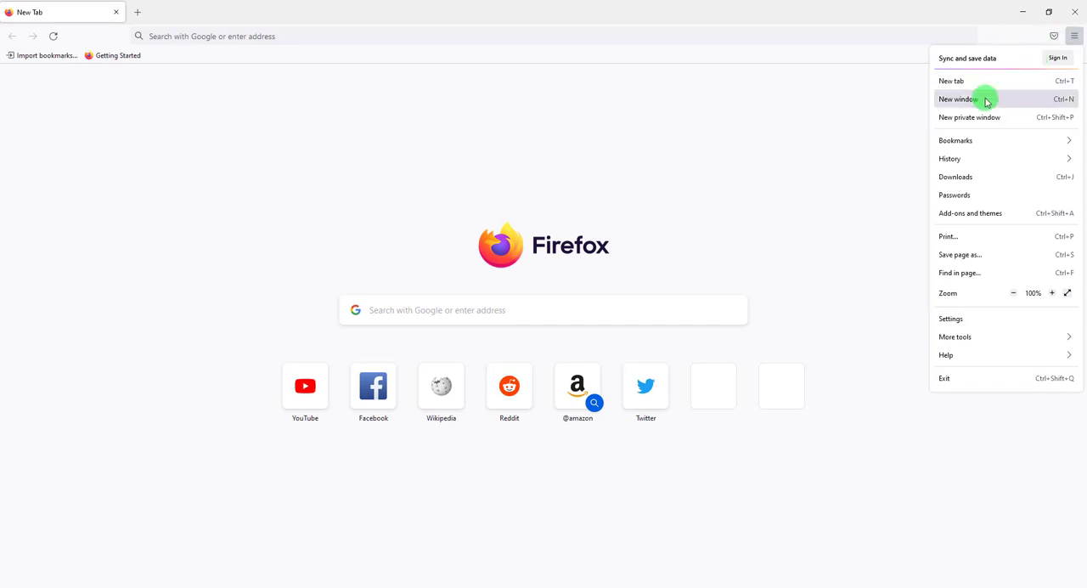
pyautogui.moveTo(983, 159)
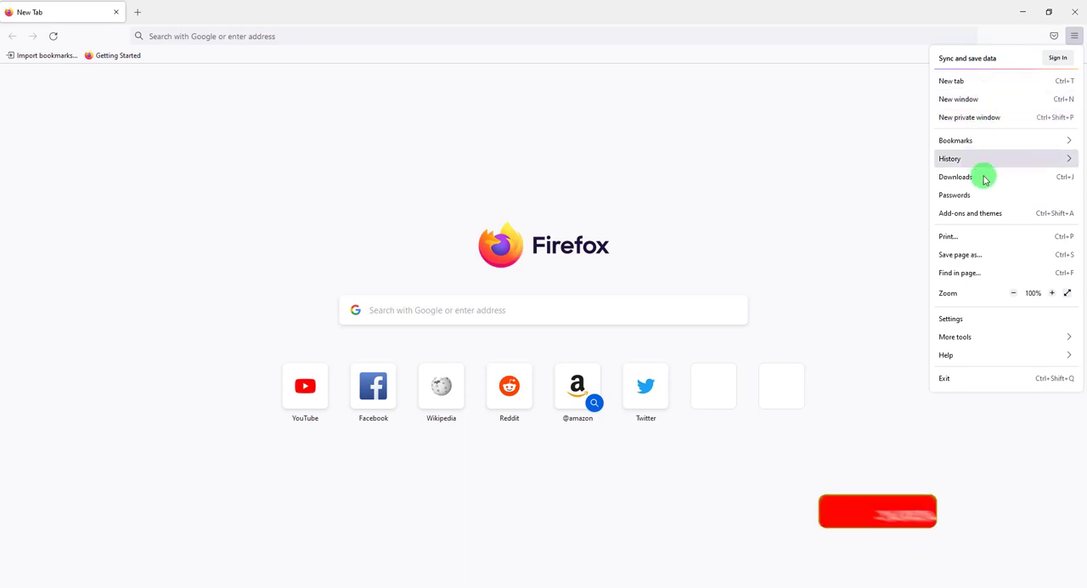
pyautogui.moveTo(974, 212)
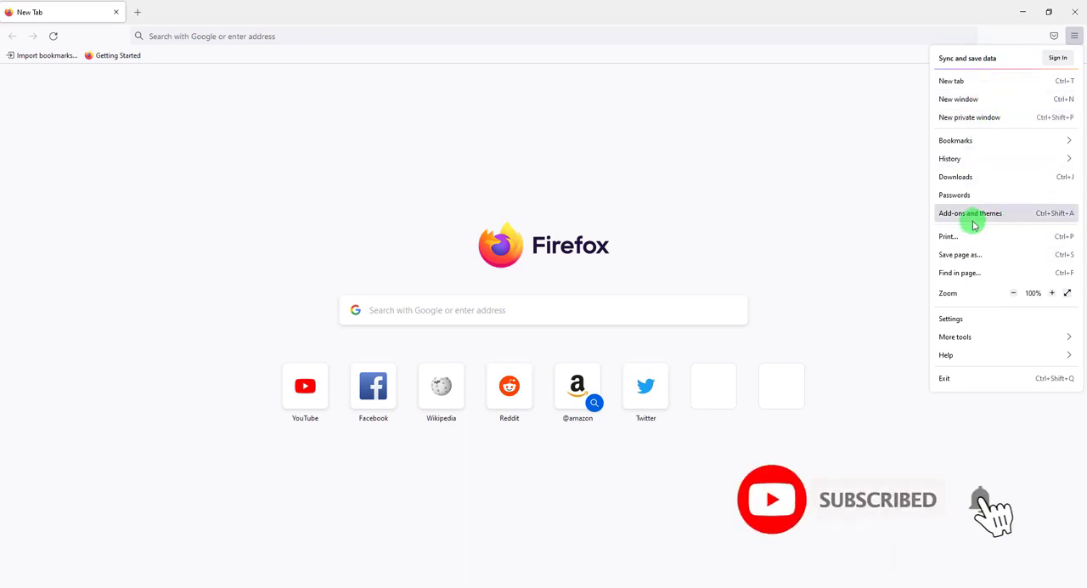
# Step: From Add-ons and themes, search addons.mozilla.org for 'ad blocker'
pyautogui.click(970, 213)
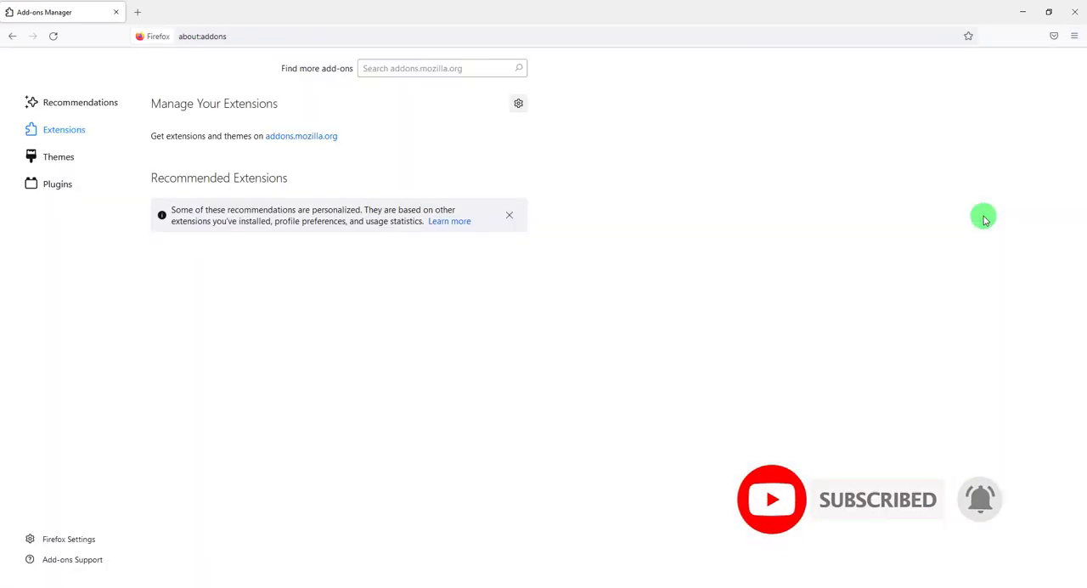
pyautogui.click(64, 129)
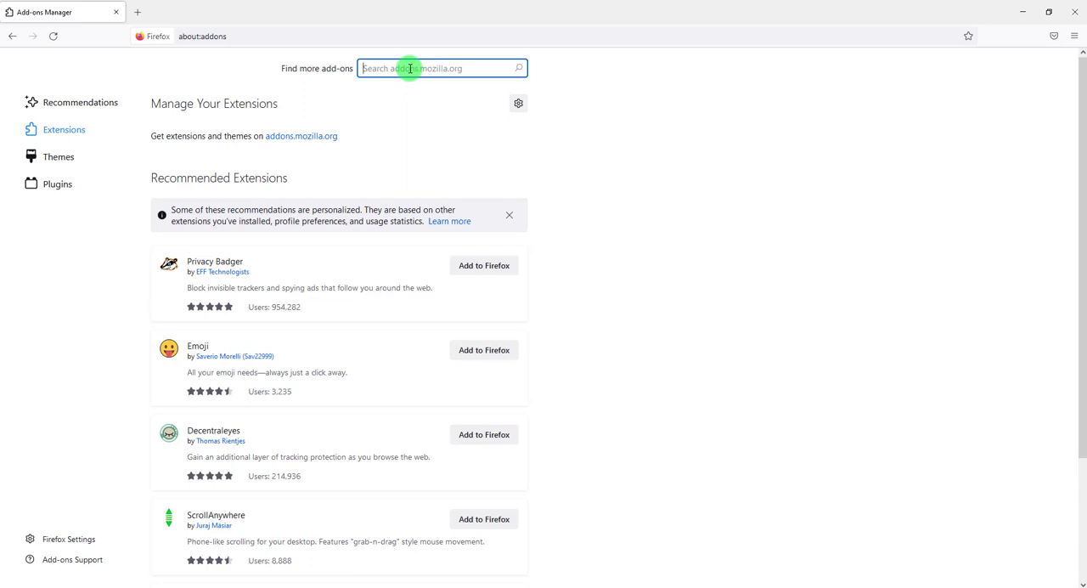
pyautogui.write('b')
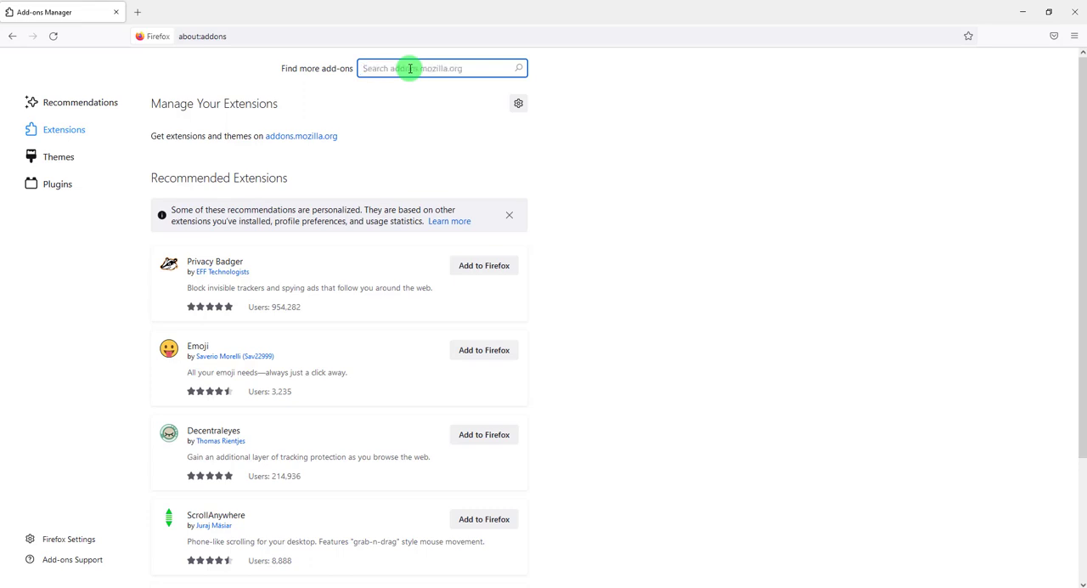
pyautogui.write('ad blocker')
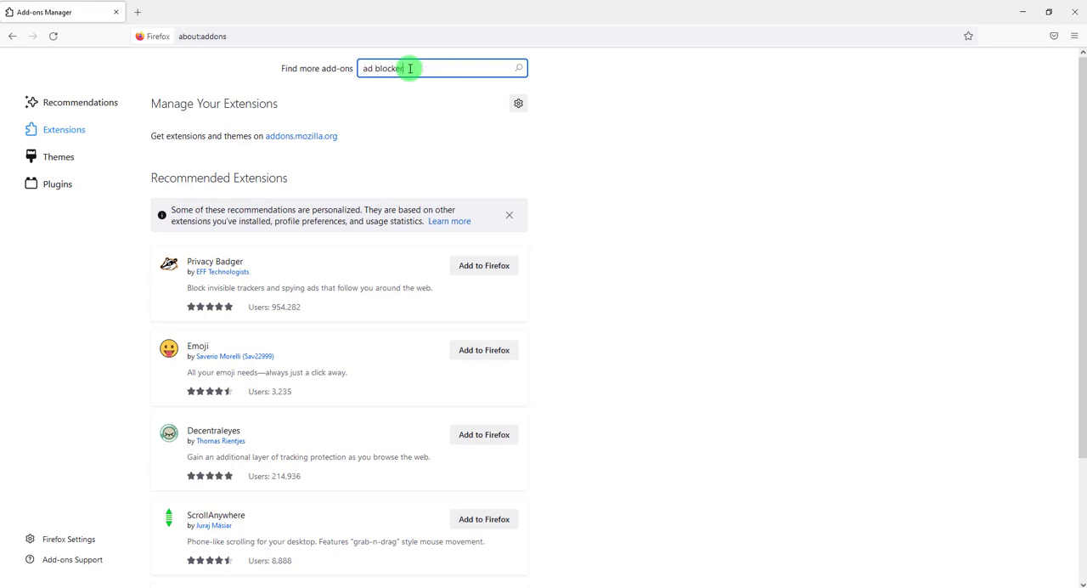
pyautogui.press('Return')
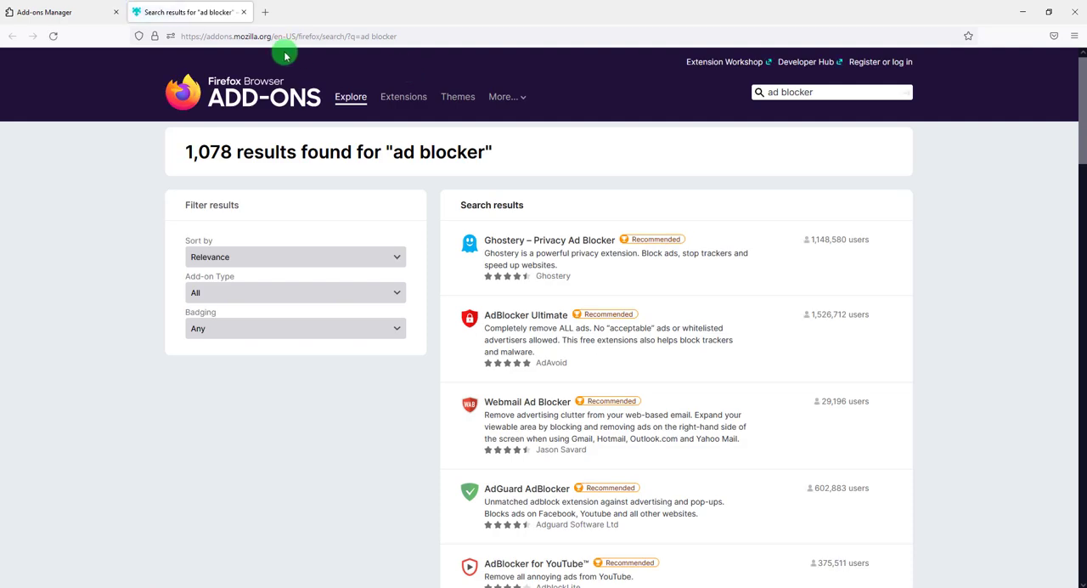
pyautogui.moveTo(256, 45)
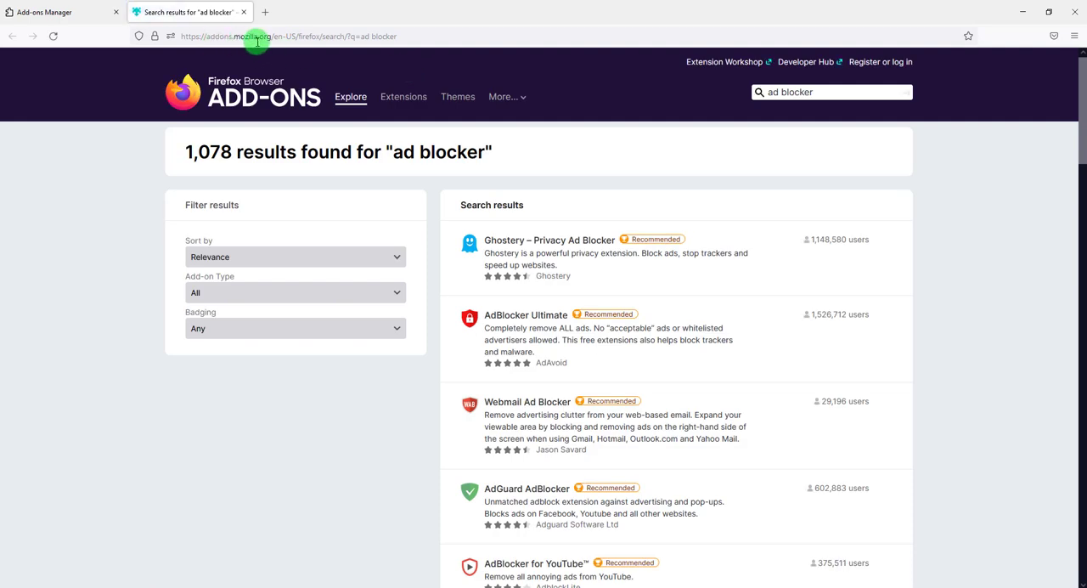
pyautogui.moveTo(339, 65)
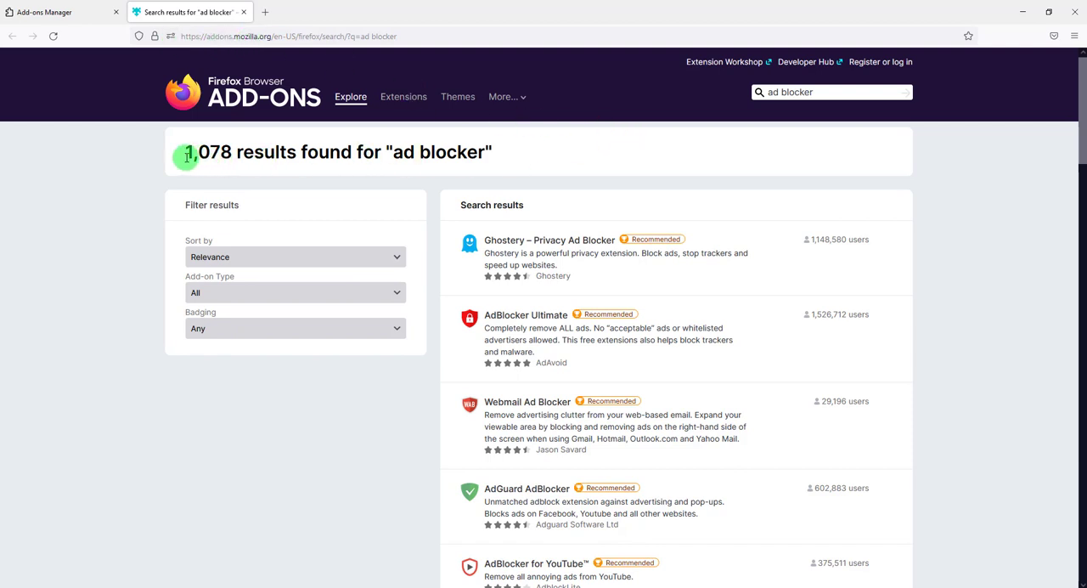
# Step: Review the 'ad blocker' results such as uBlock Origin, AdGuard AdBlocker and Turbo Ad Blocker
pyautogui.doubleClick(437, 152)
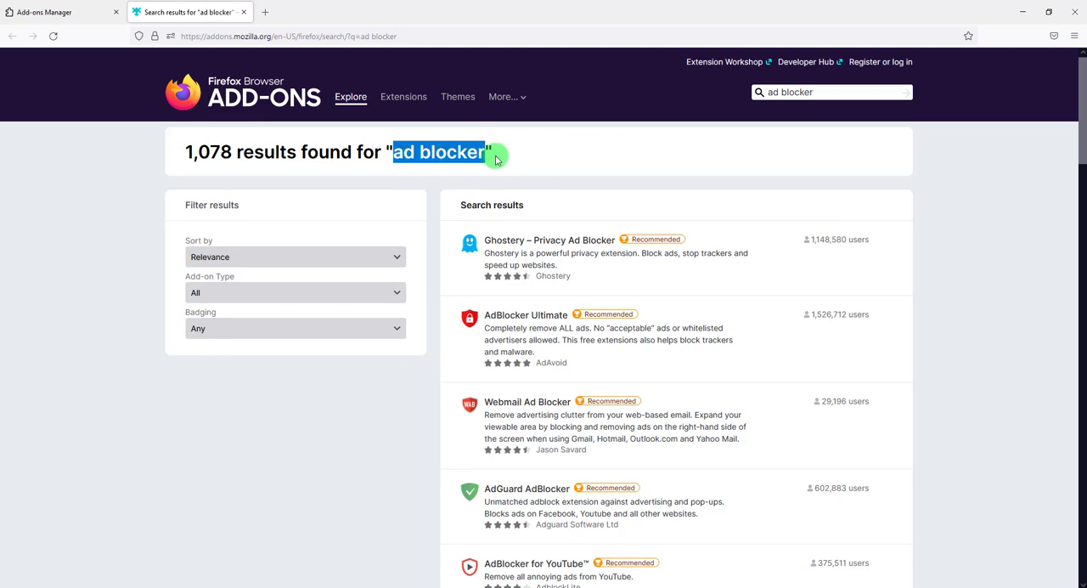
pyautogui.scroll(-3)
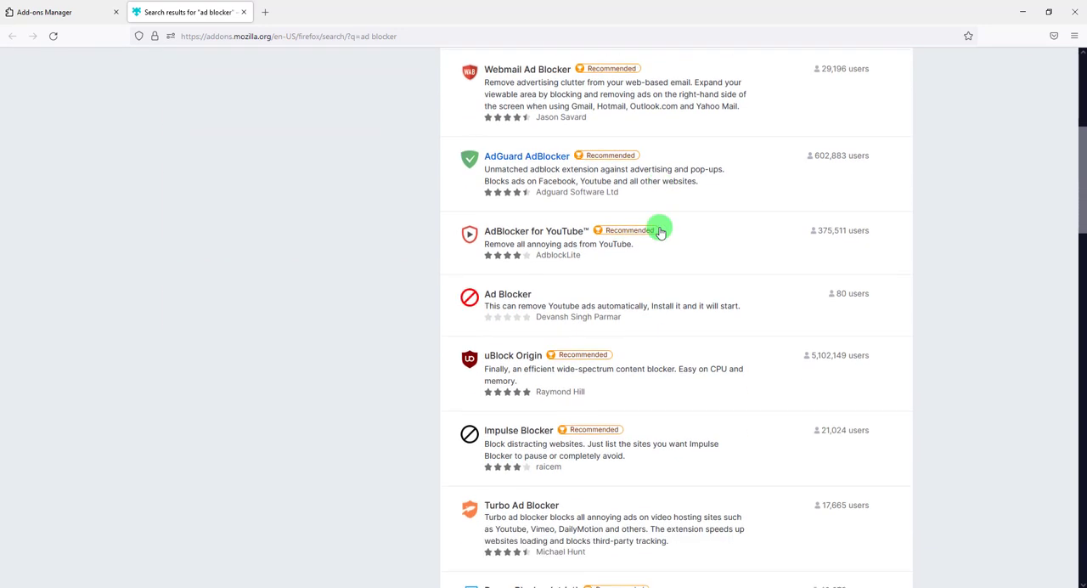
pyautogui.scroll(-3)
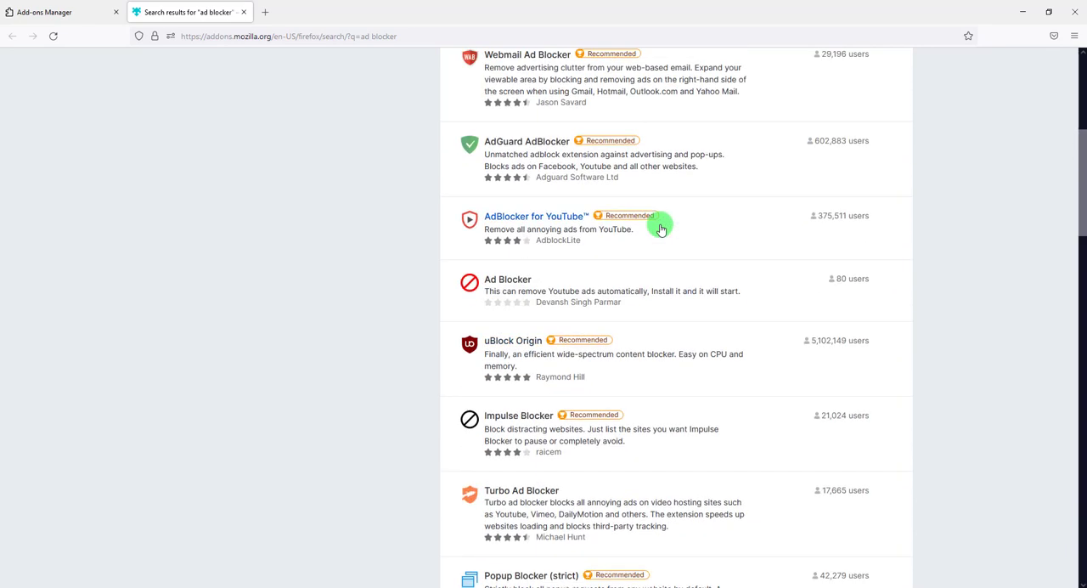
pyautogui.scroll(3)
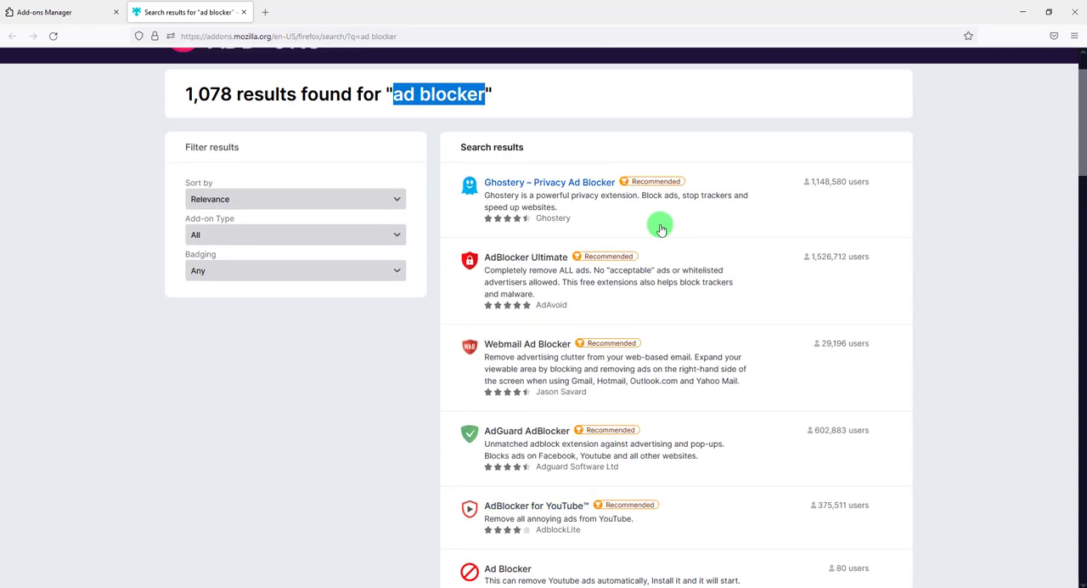
pyautogui.moveTo(612, 223)
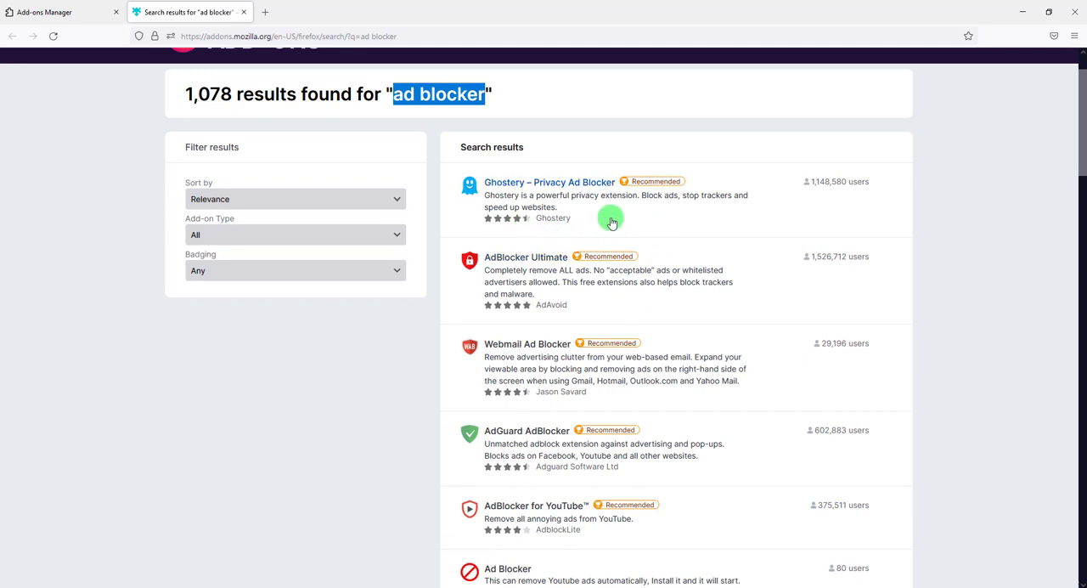
pyautogui.moveTo(533, 236)
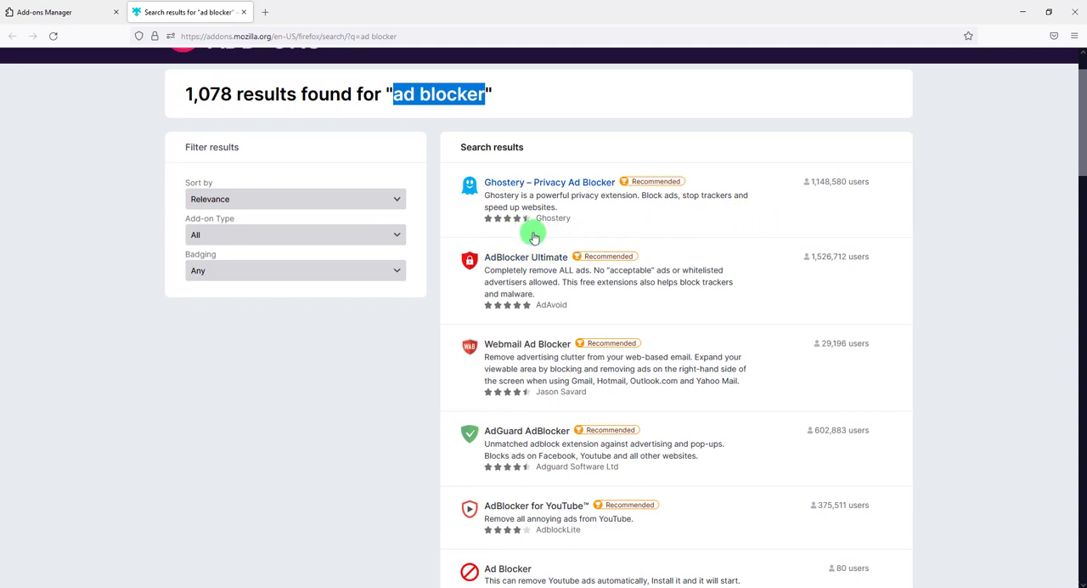
pyautogui.moveTo(475, 313)
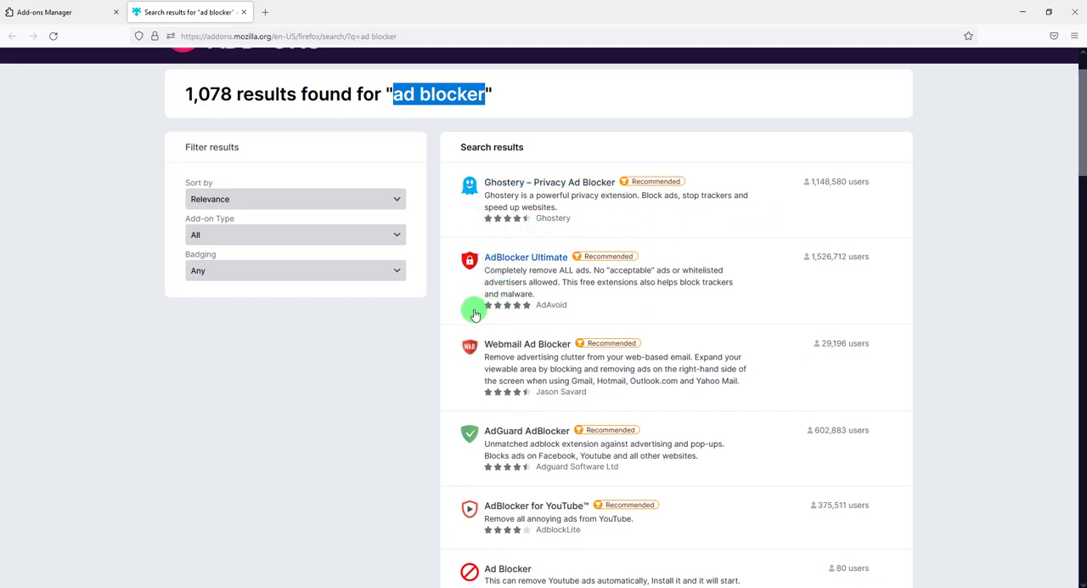
pyautogui.moveTo(514, 305)
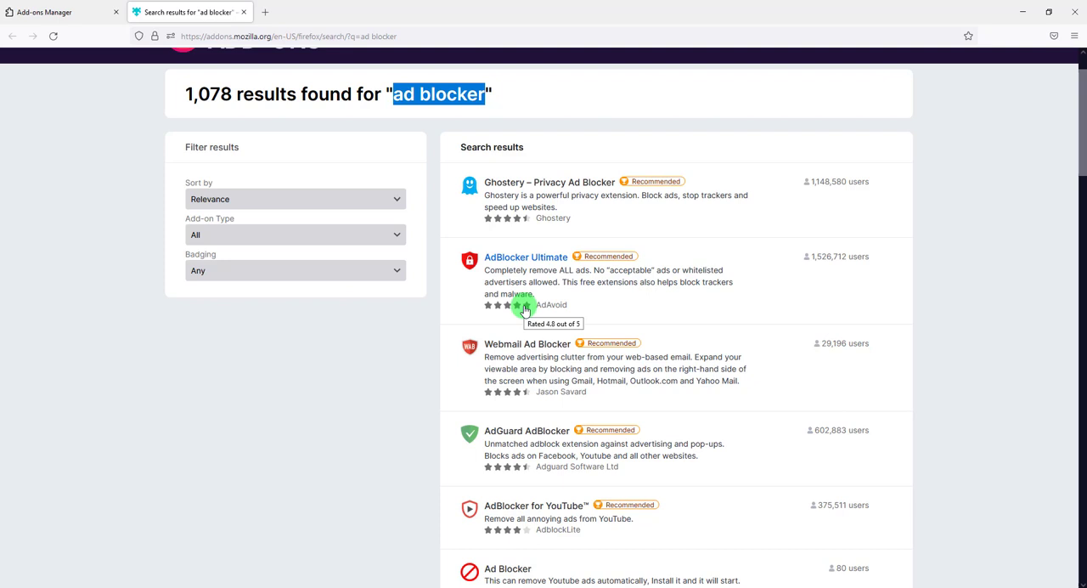
pyautogui.moveTo(805, 260)
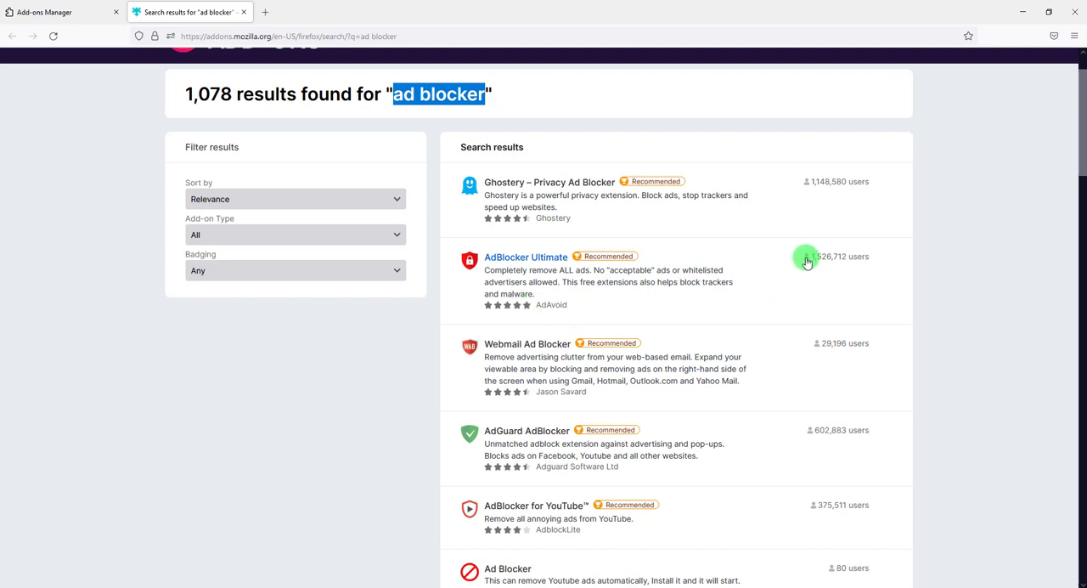
pyautogui.moveTo(822, 251)
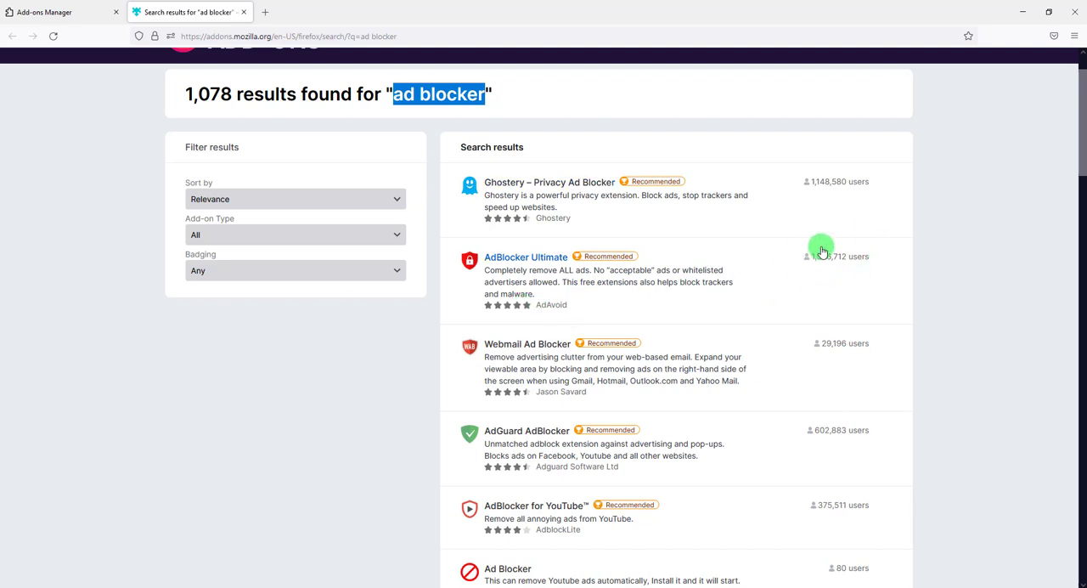
pyautogui.moveTo(873, 247)
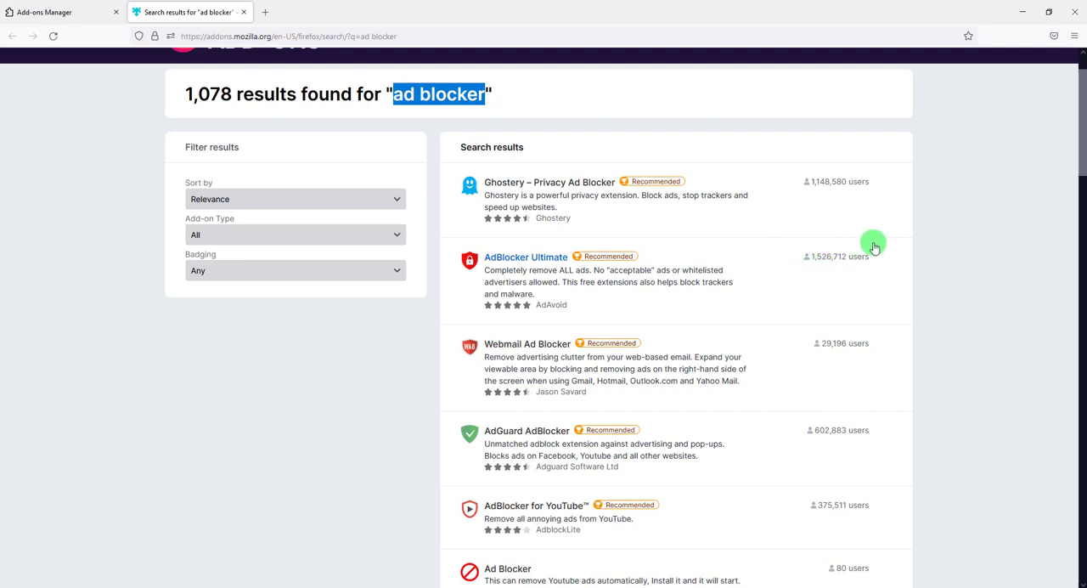
pyautogui.moveTo(576, 283)
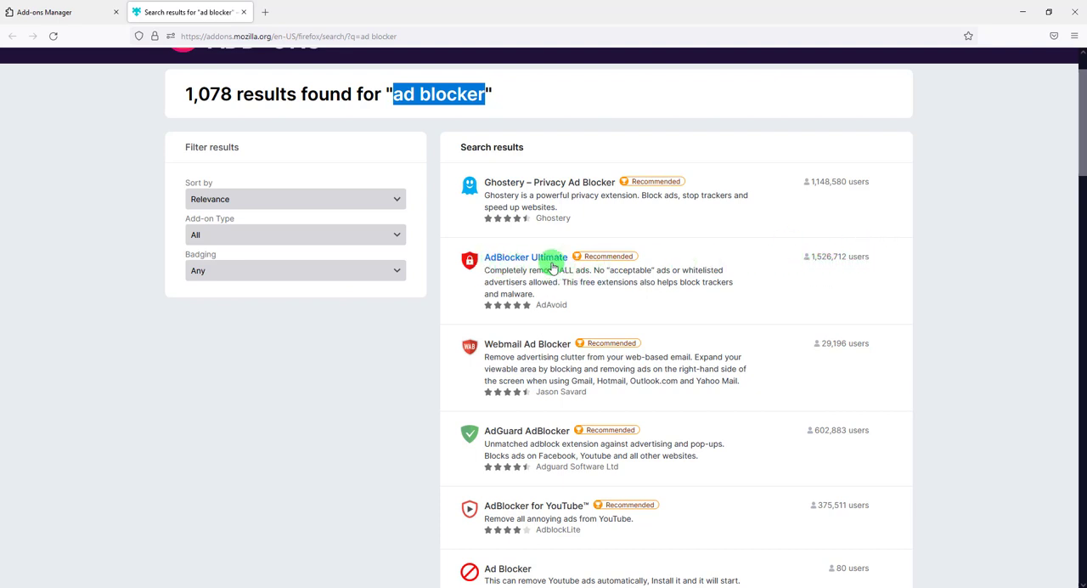
pyautogui.moveTo(632, 369)
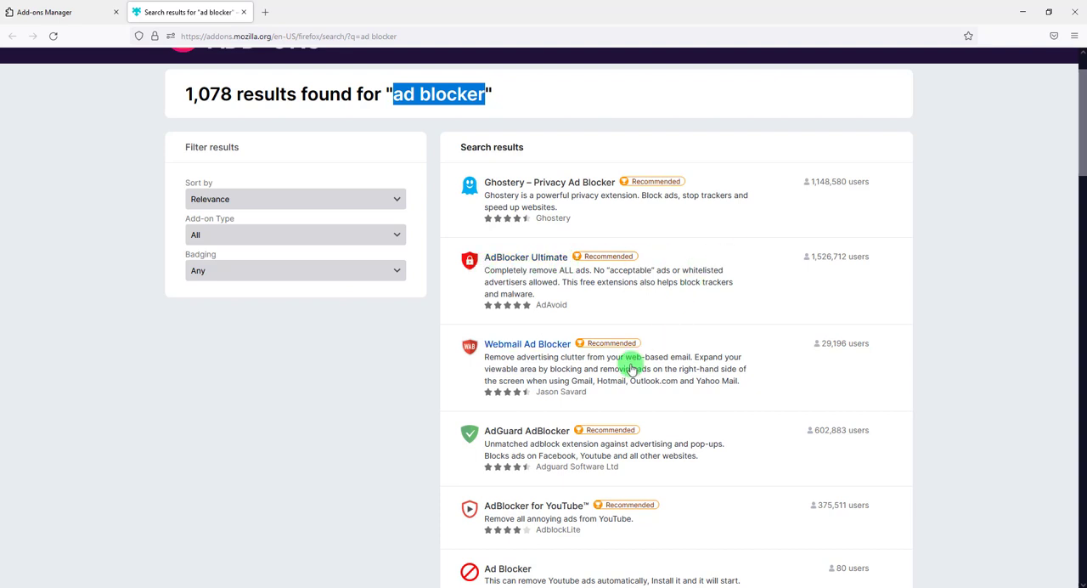
pyautogui.moveTo(558, 281)
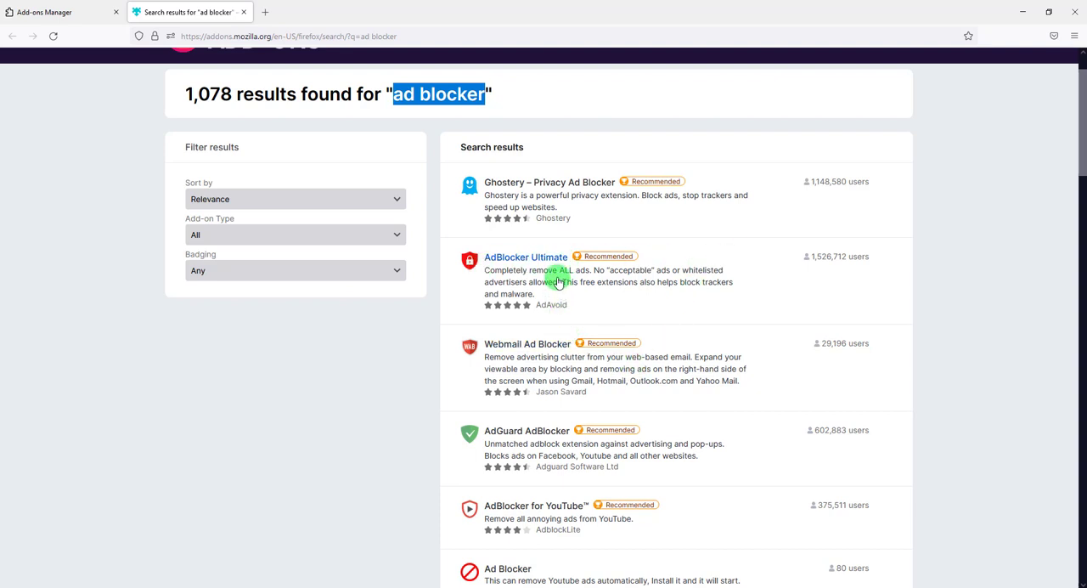
# Step: Open AdBlocker Ultimate's reviews and filter them to the 174 three-star ratings
pyautogui.click(526, 256)
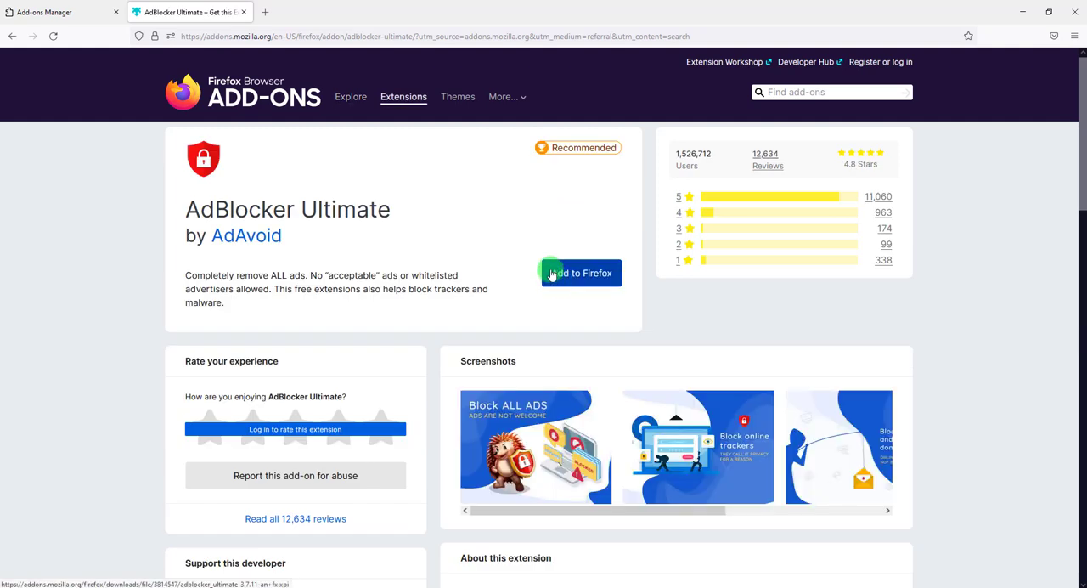
pyautogui.click(767, 165)
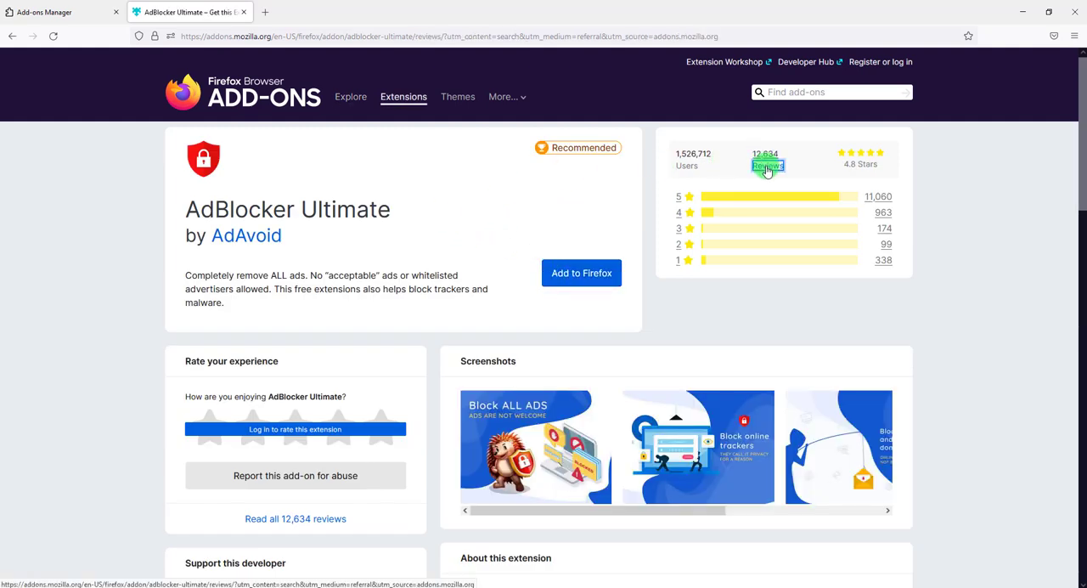
pyautogui.click(767, 164)
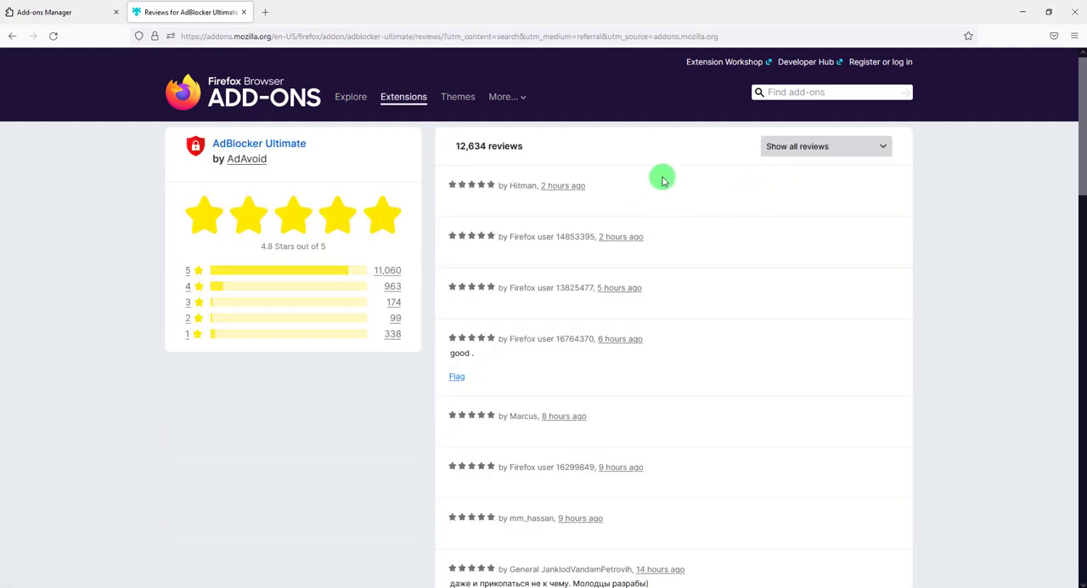
pyautogui.moveTo(546, 416)
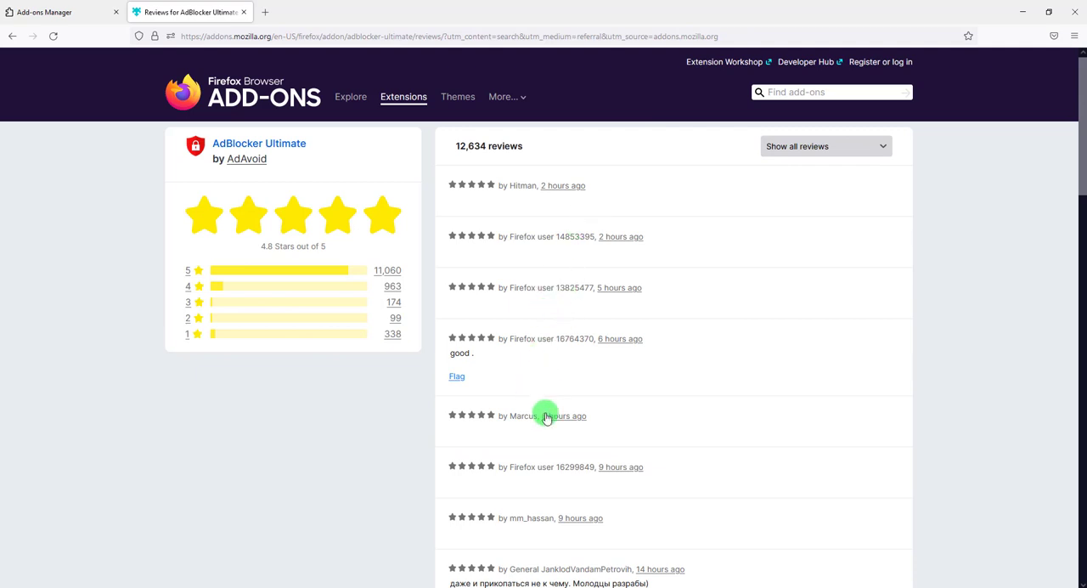
pyautogui.moveTo(531, 306)
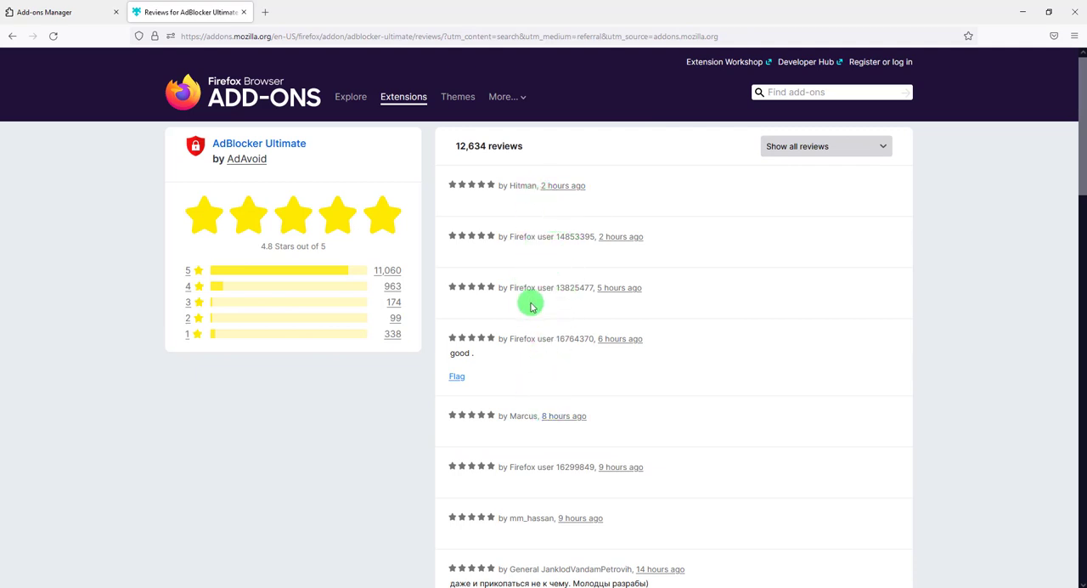
pyautogui.moveTo(592, 347)
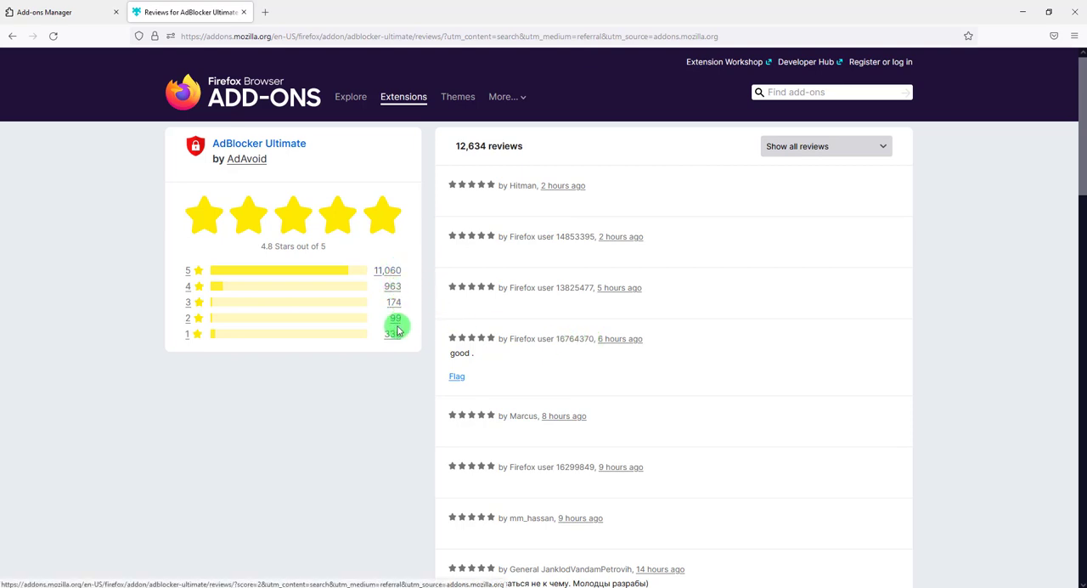
pyautogui.moveTo(393, 302)
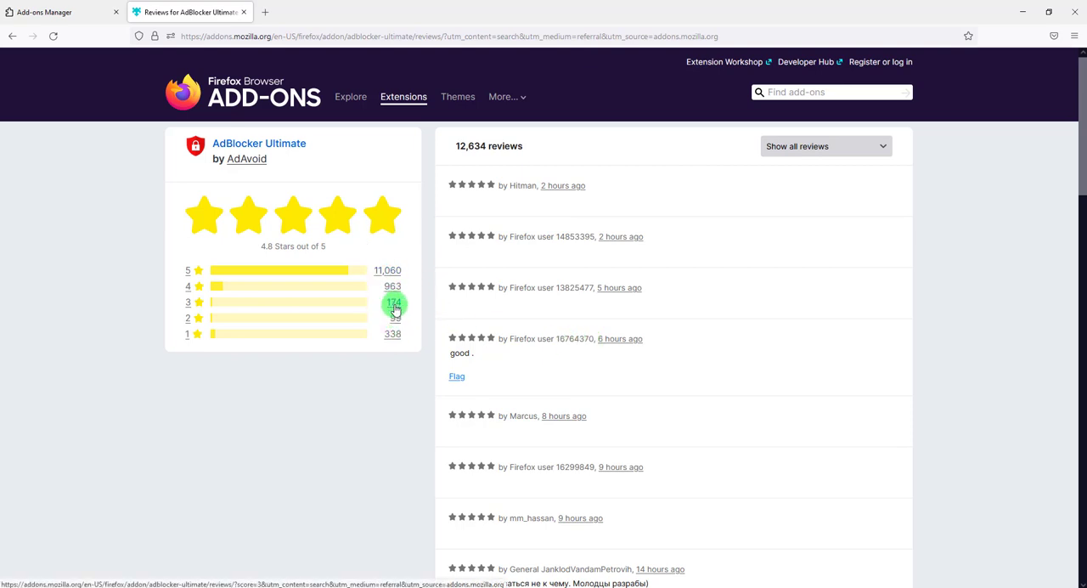
pyautogui.click(393, 302)
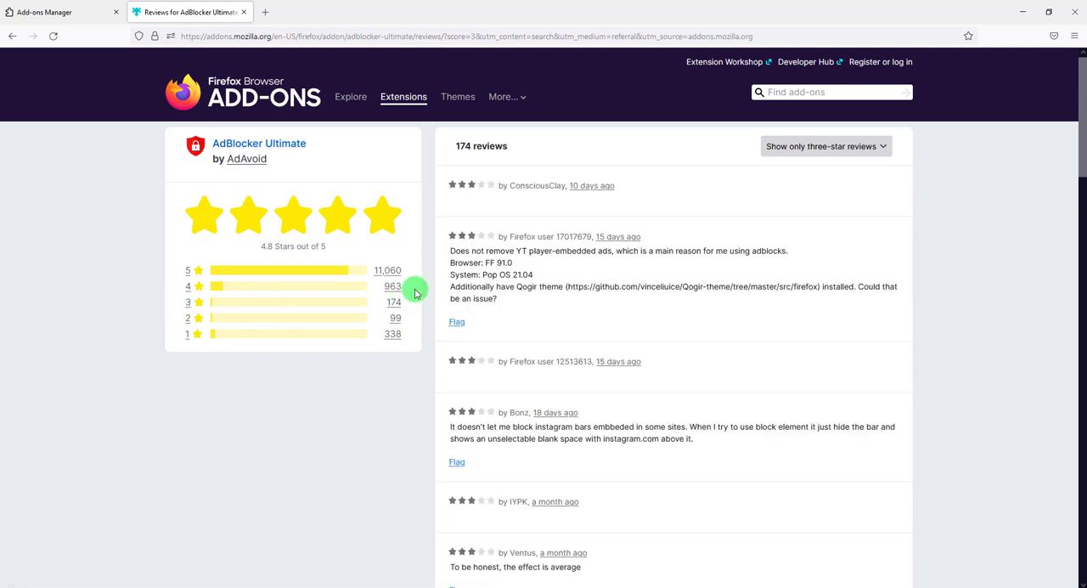
pyautogui.moveTo(207, 304)
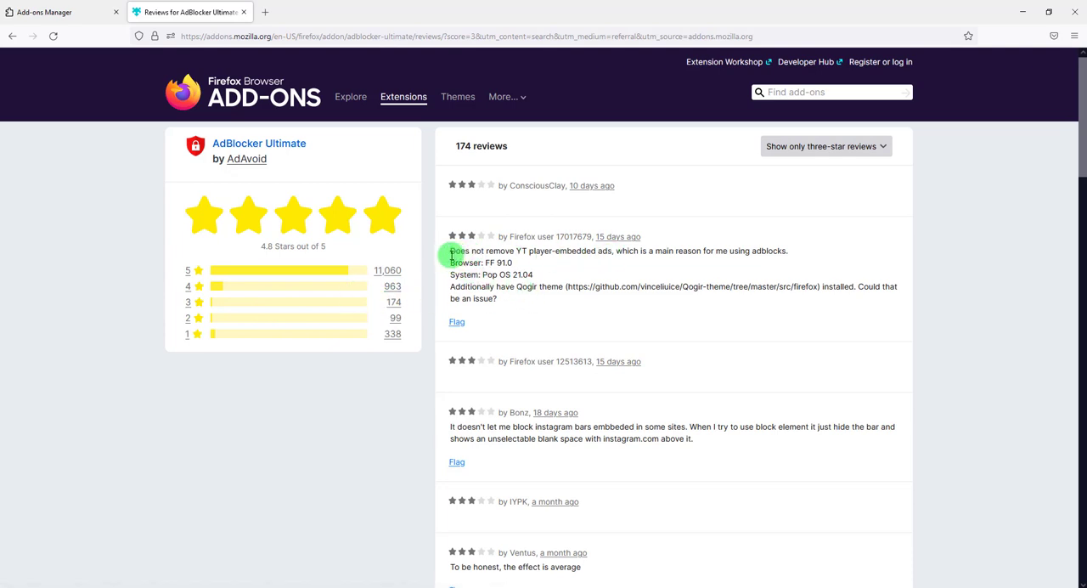
pyautogui.moveTo(518, 250)
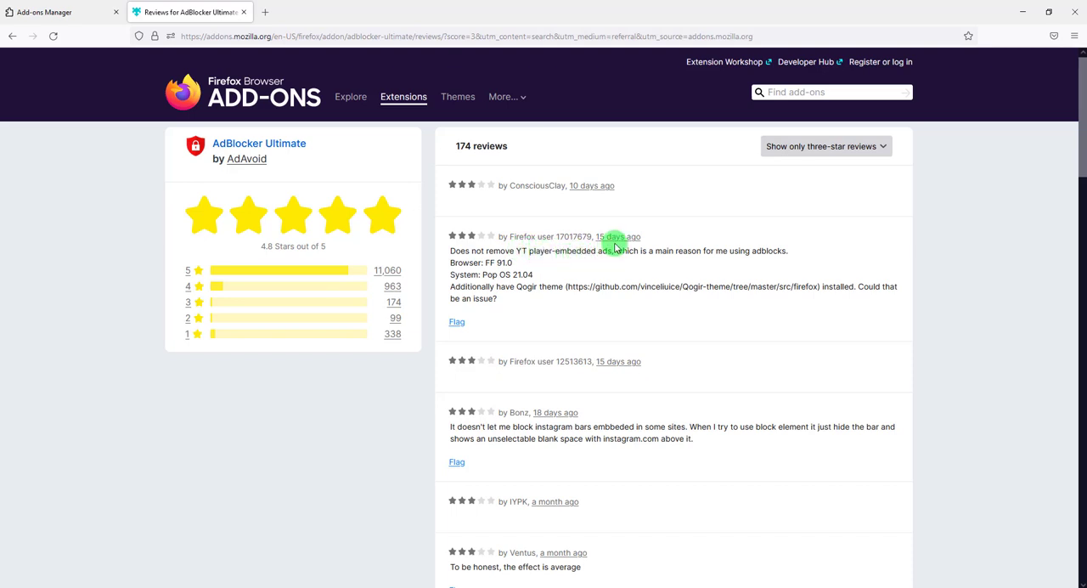
pyautogui.moveTo(674, 278)
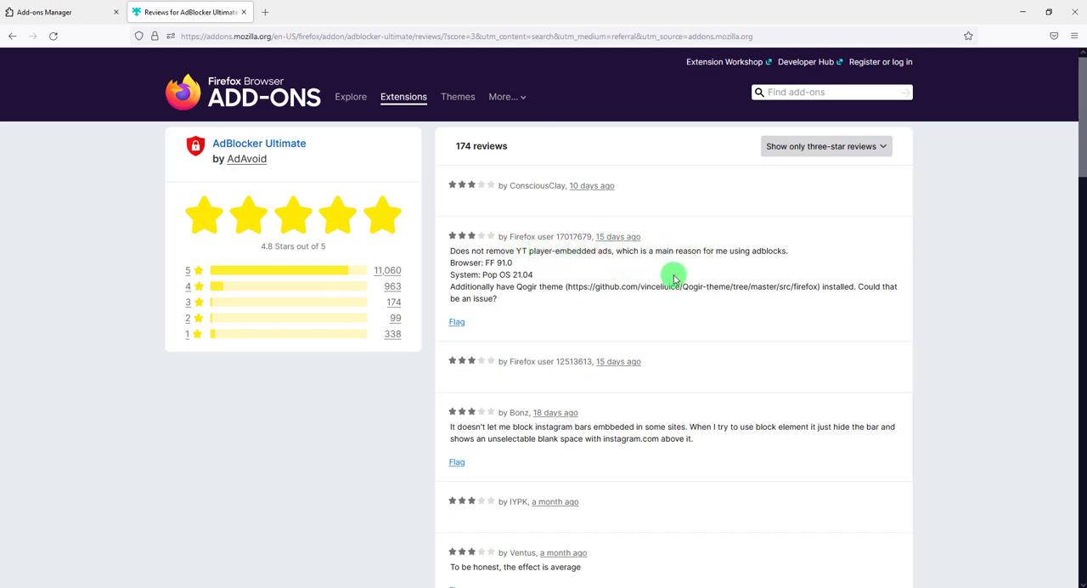
pyautogui.moveTo(727, 251)
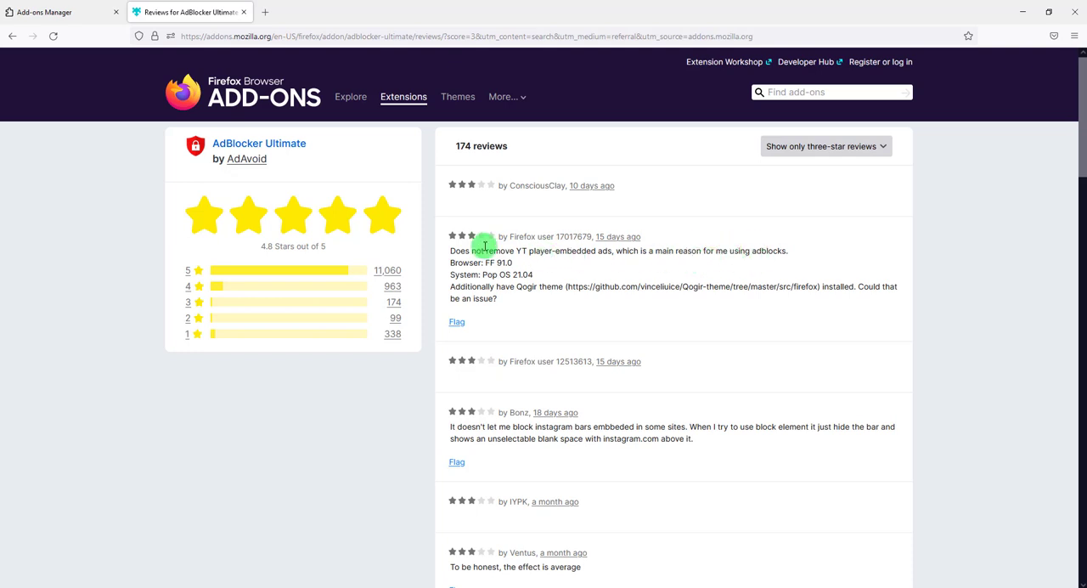
# Step: Go back to the 'ad blocker' search results and scroll to the bottom of page one
pyautogui.click(12, 36)
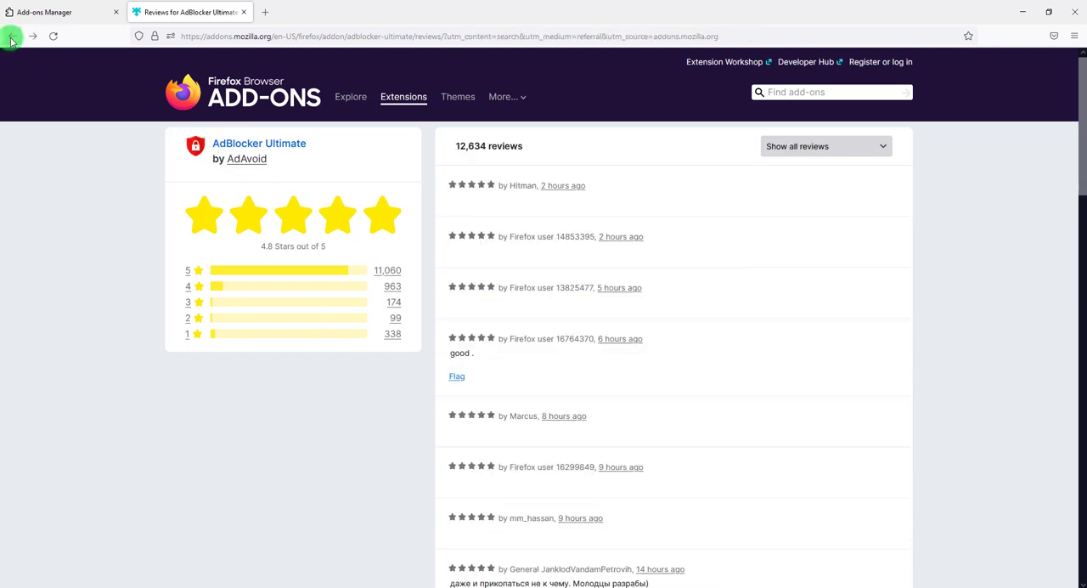
pyautogui.click(11, 36)
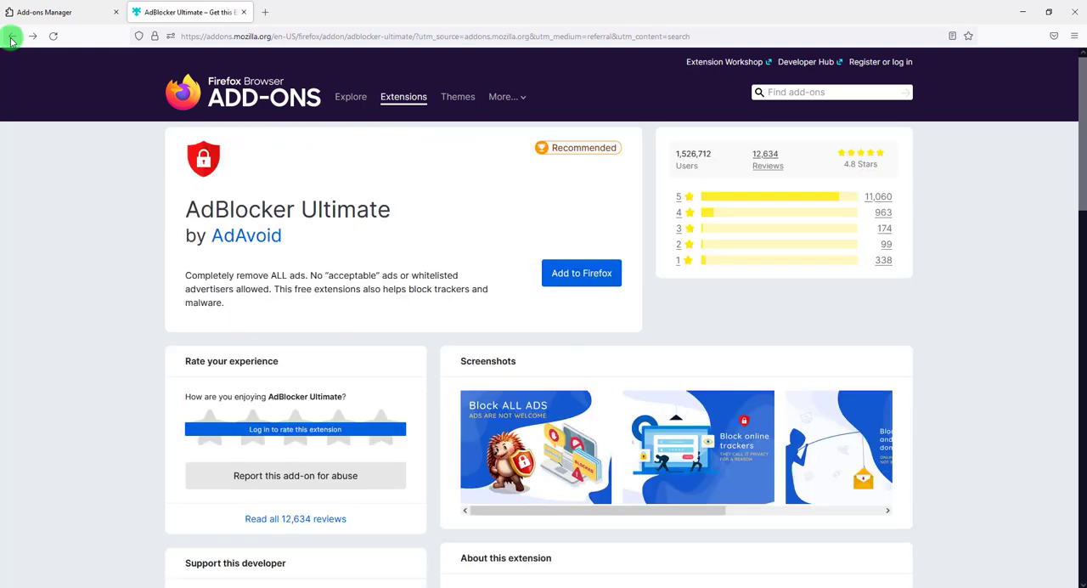
pyautogui.click(11, 36)
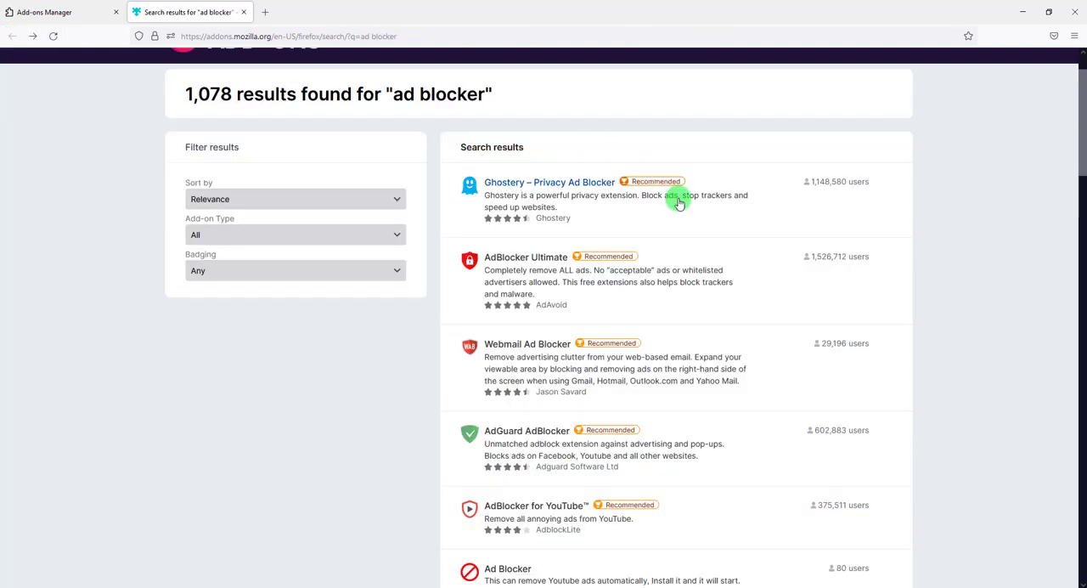
pyautogui.moveTo(889, 236)
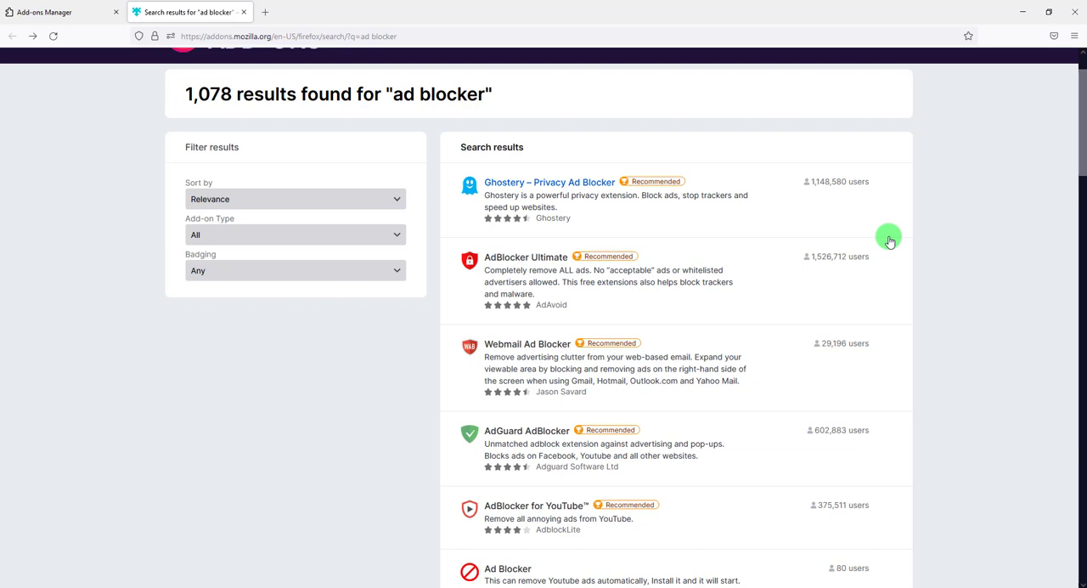
pyautogui.moveTo(888, 236)
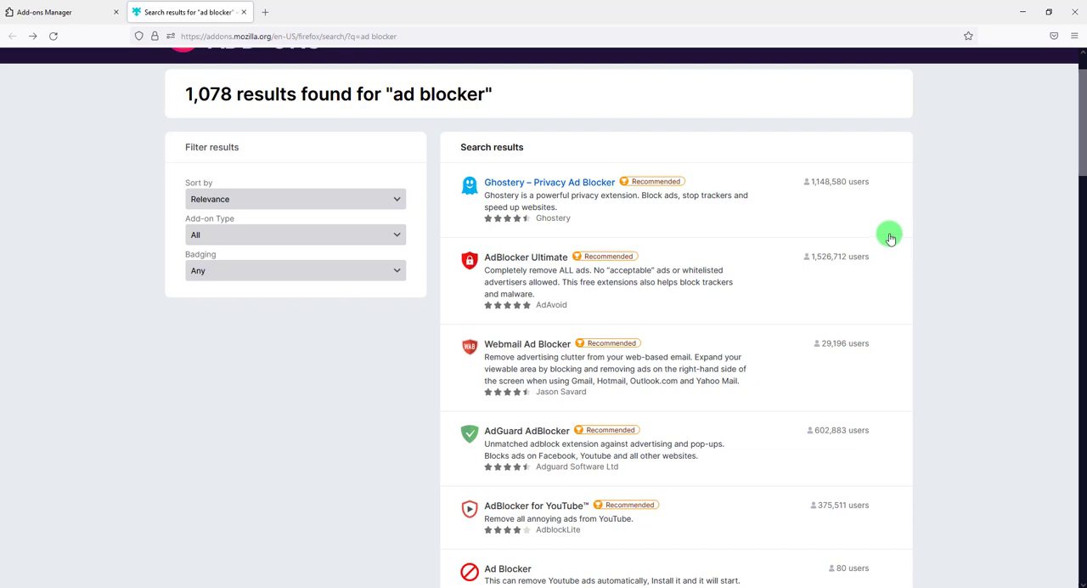
pyautogui.moveTo(920, 208)
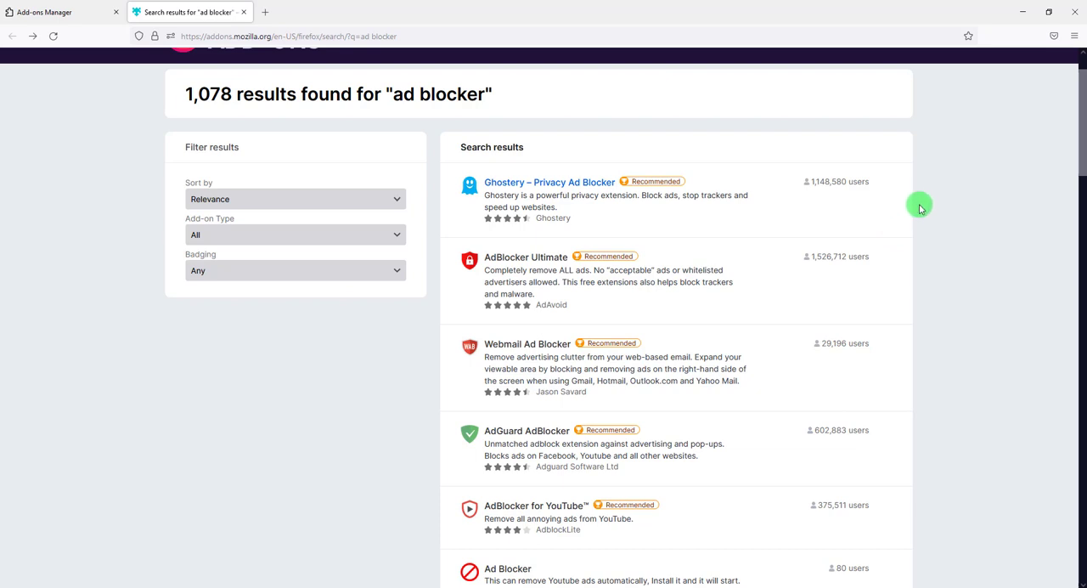
pyautogui.moveTo(697, 217)
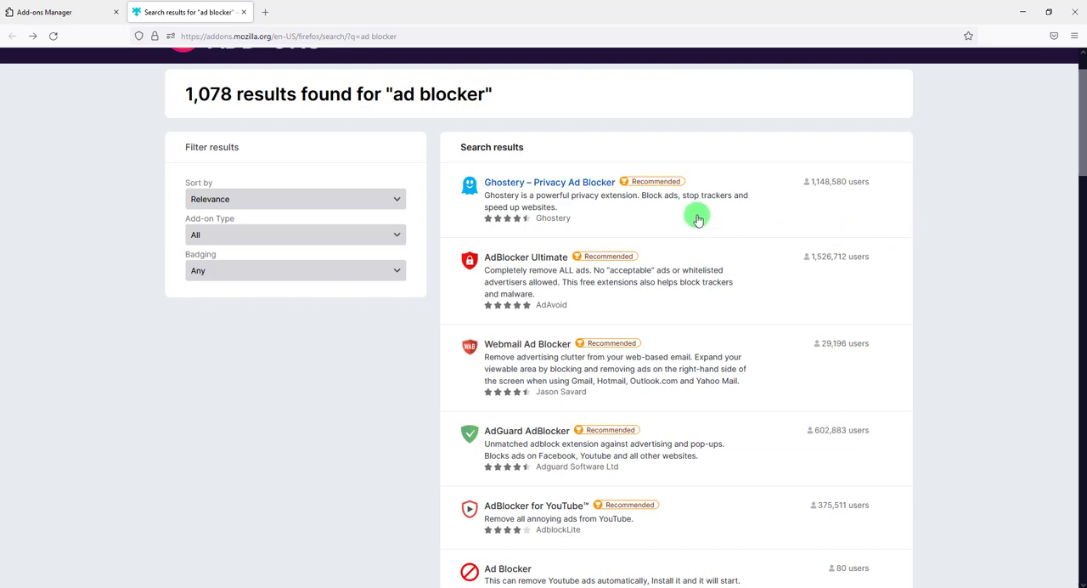
pyautogui.scroll(-3)
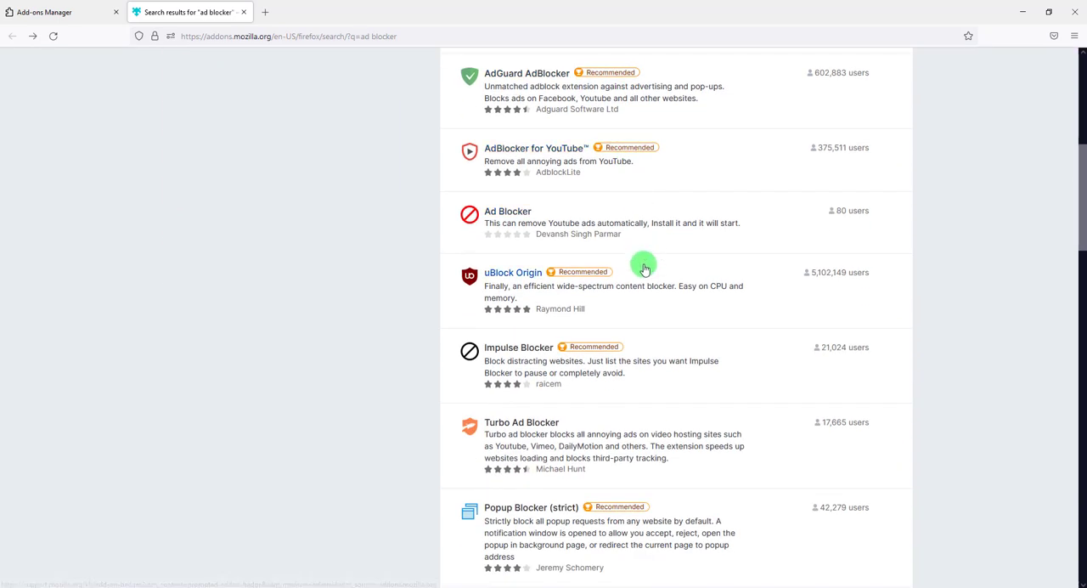
pyautogui.scroll(-3)
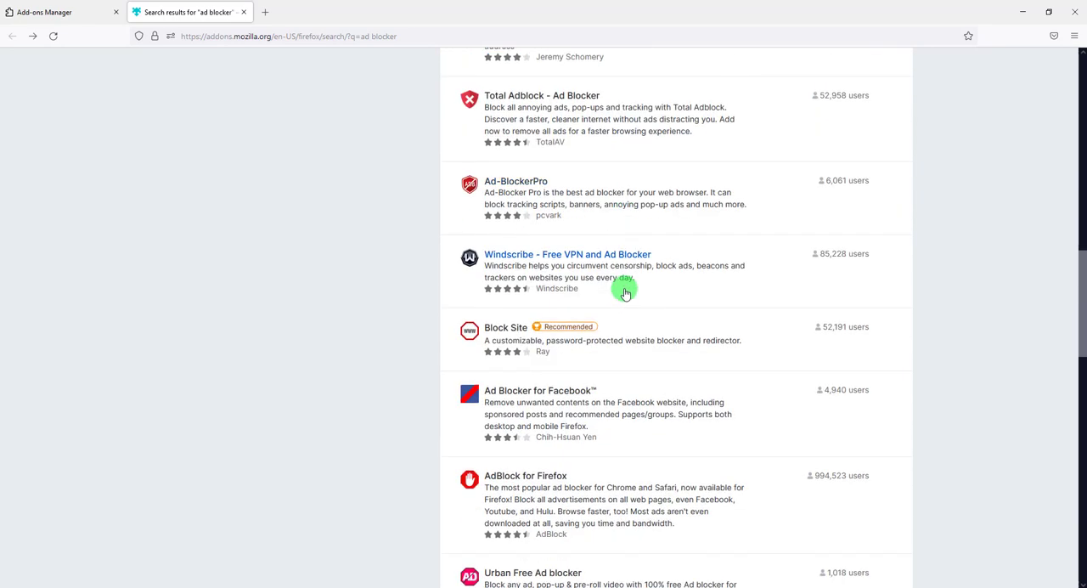
pyautogui.scroll(-3)
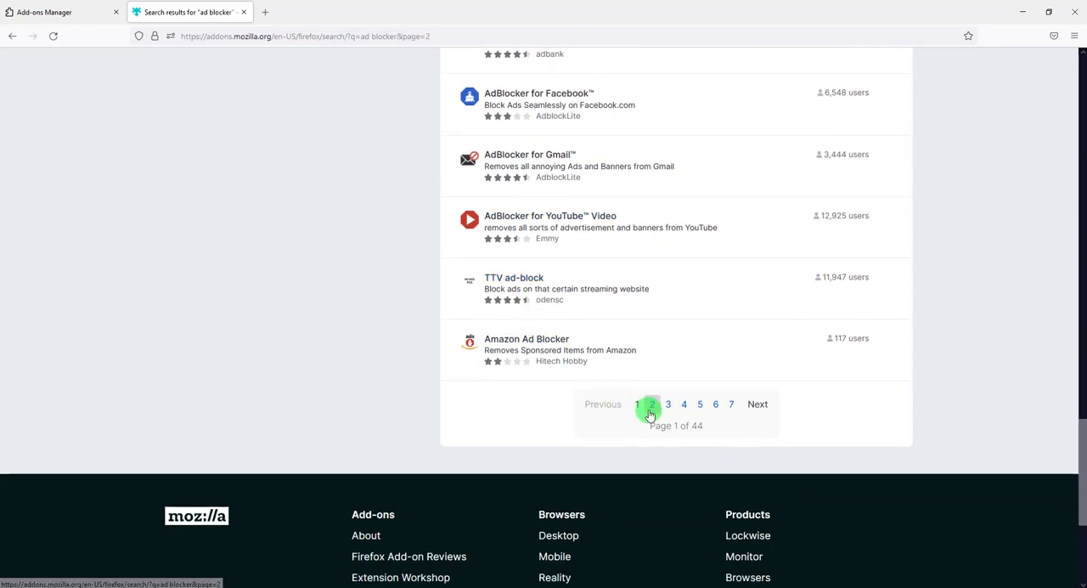
# Step: Go to page 2 of the results and scroll down to Adblock Plus
pyautogui.click(651, 403)
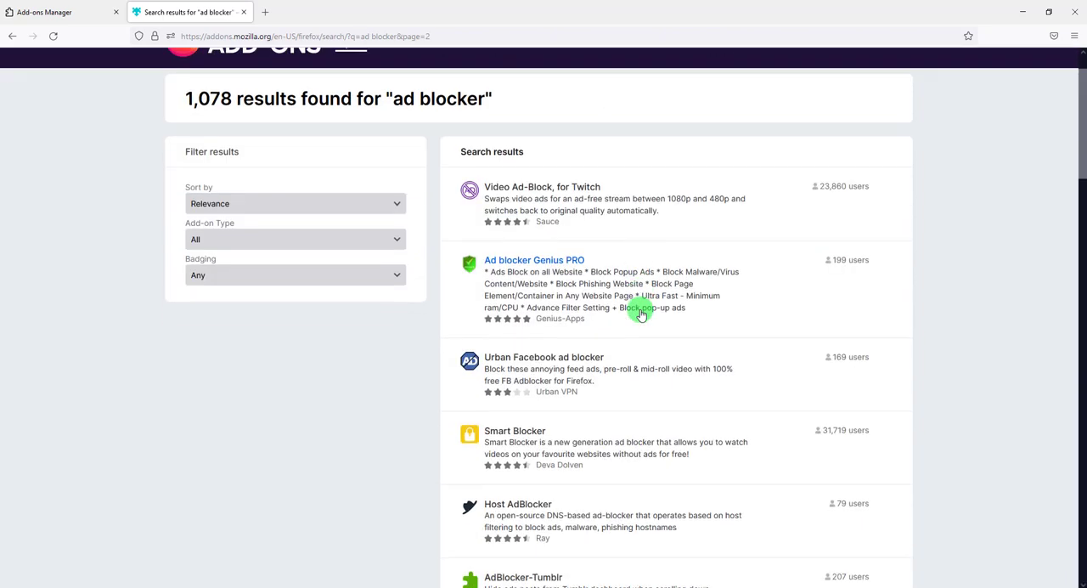
pyautogui.scroll(-3)
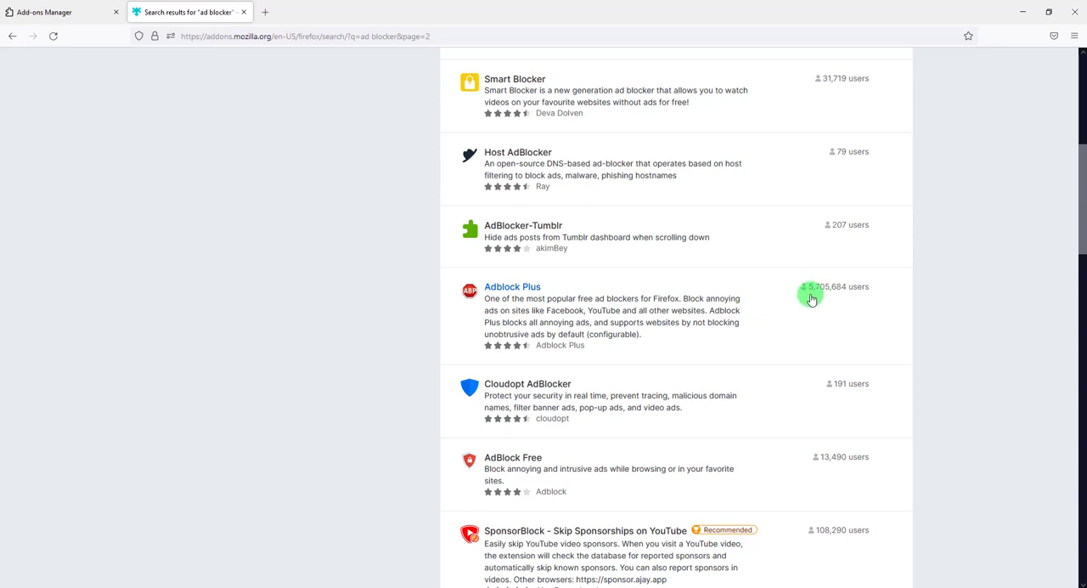
pyautogui.moveTo(867, 293)
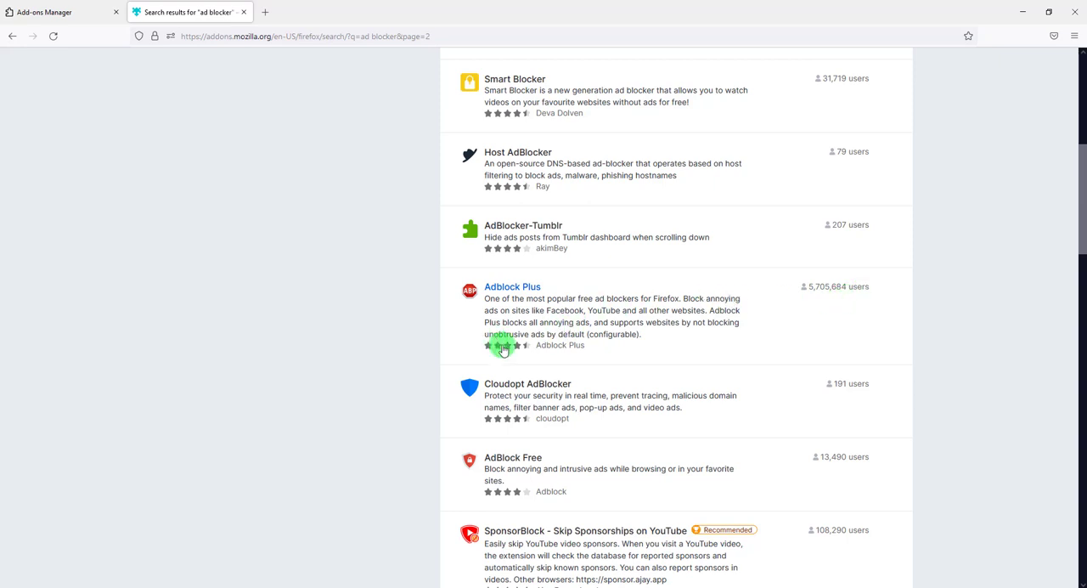
pyautogui.moveTo(506, 345)
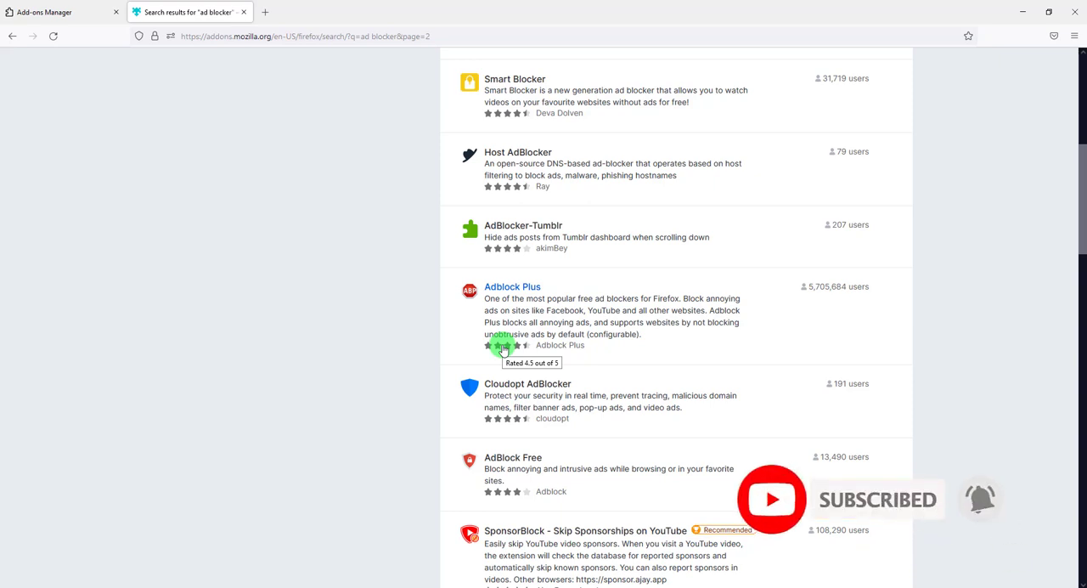
# Step: Open Adblock Plus's page and scroll through its 4.5-star user reviews
pyautogui.click(513, 286)
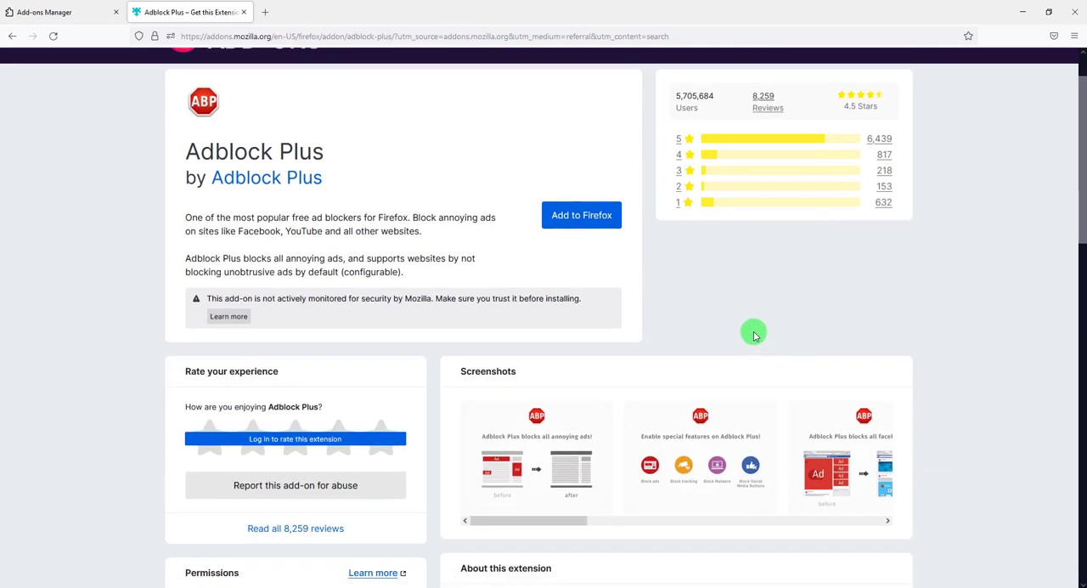
pyautogui.click(767, 105)
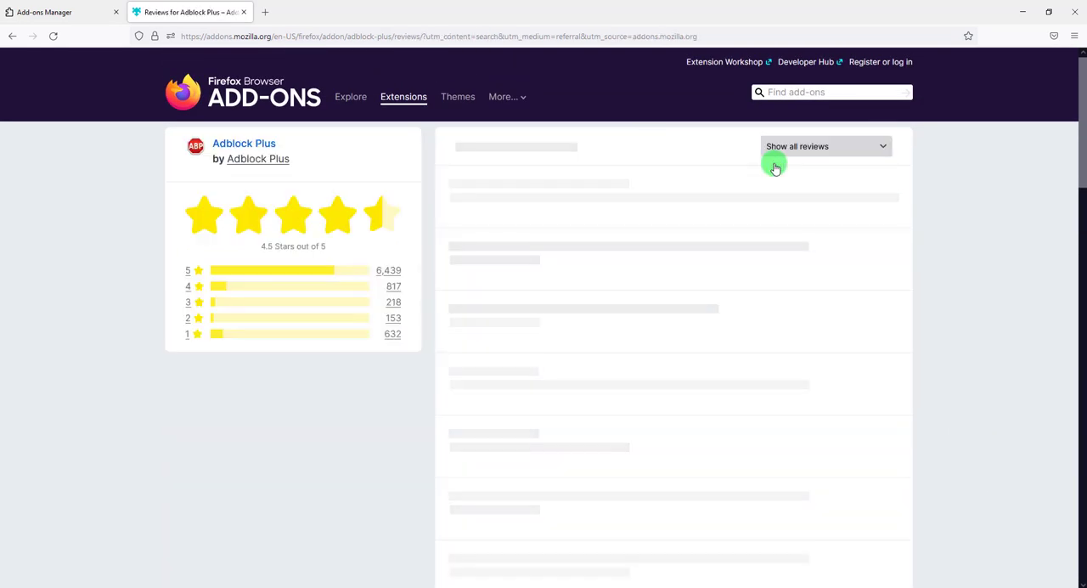
pyautogui.scroll(-3)
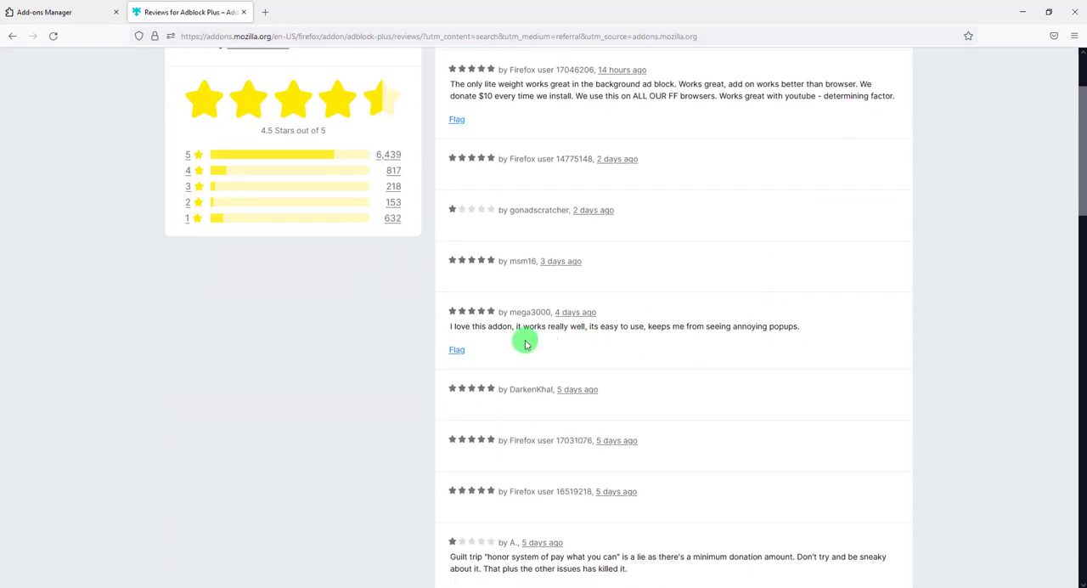
pyautogui.moveTo(606, 336)
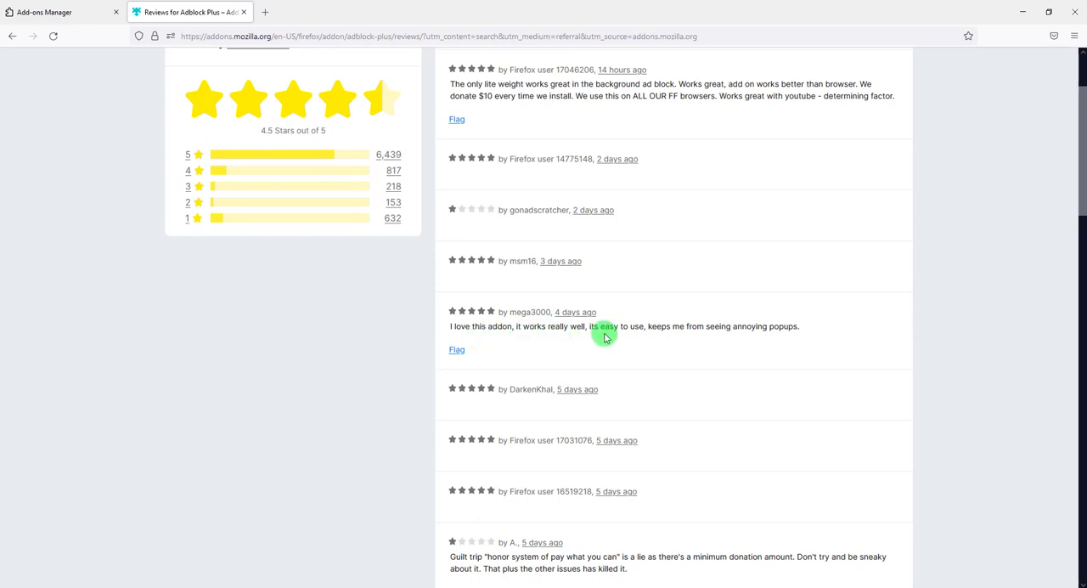
pyautogui.moveTo(660, 334)
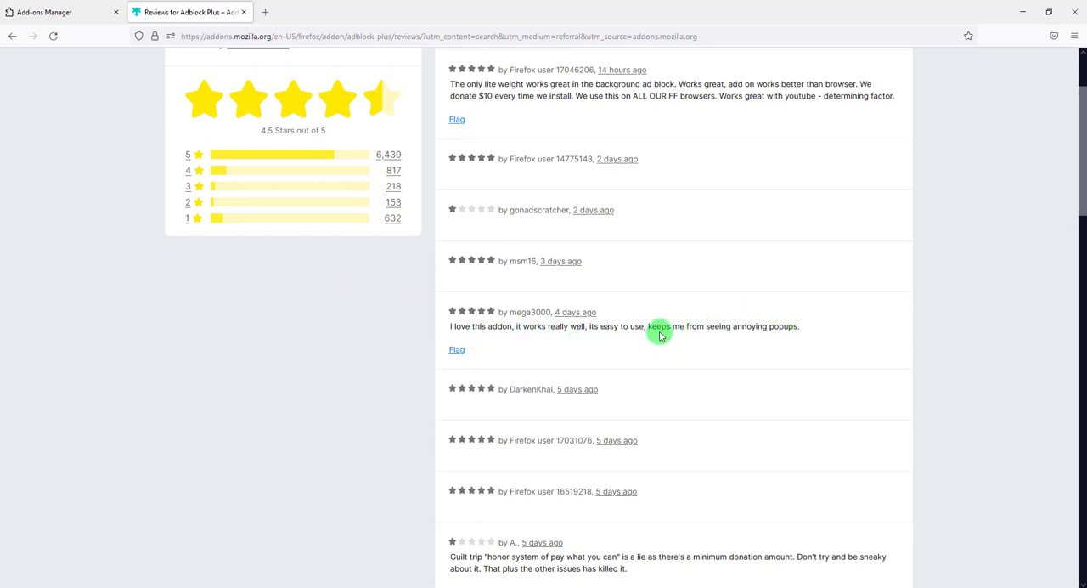
pyautogui.moveTo(685, 326)
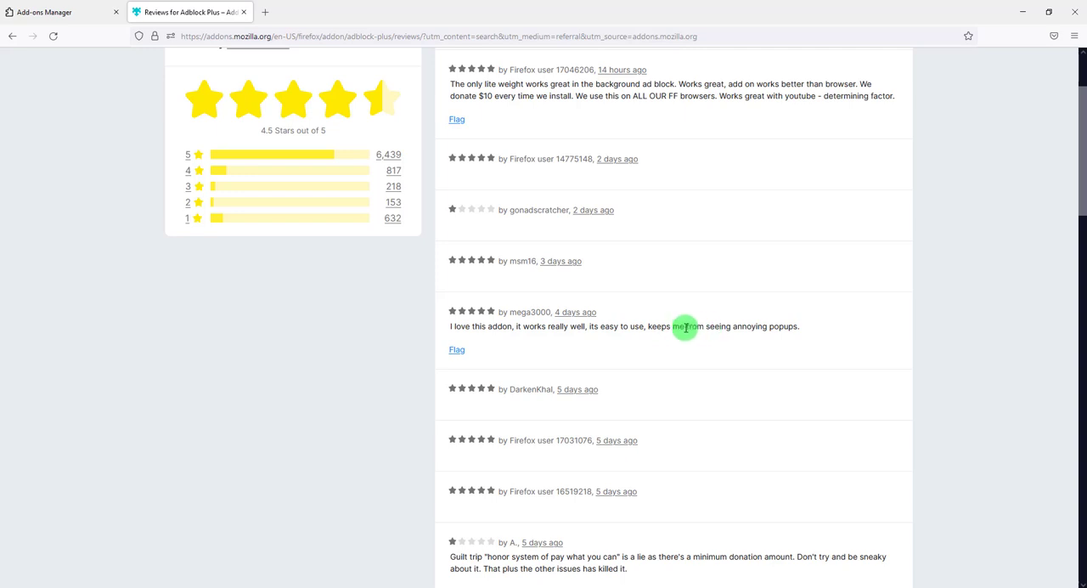
pyautogui.moveTo(640, 302)
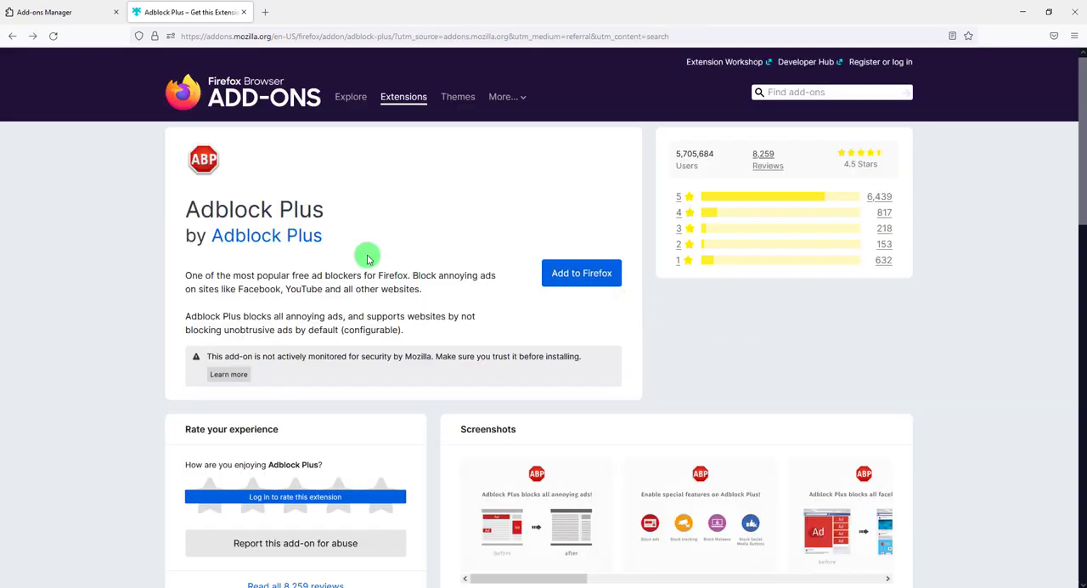
pyautogui.moveTo(557, 157)
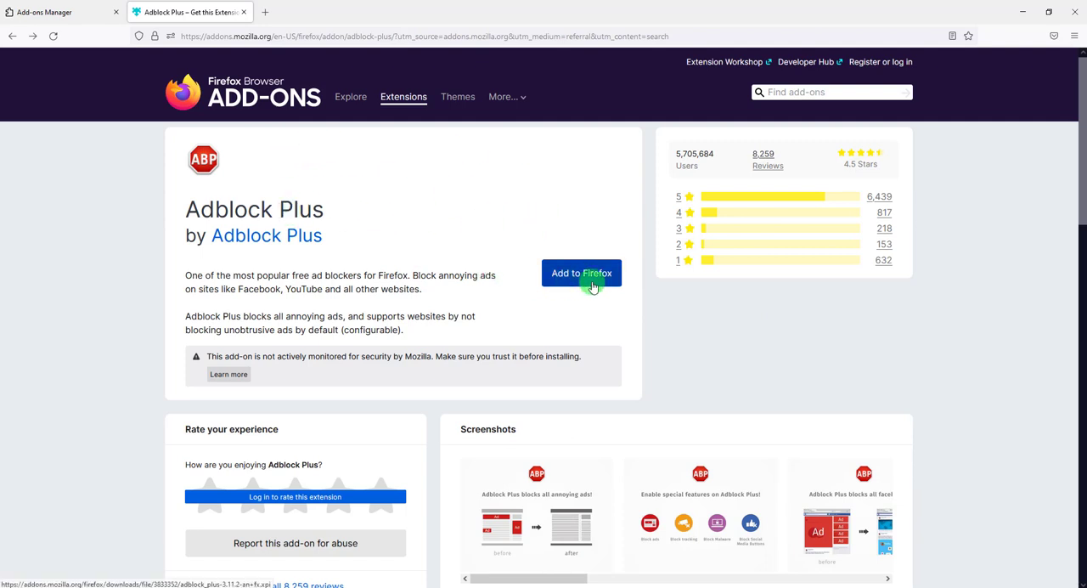
# Step: Begin adding Adblock Plus to Firefox, bringing up its permission prompt
pyautogui.click(581, 273)
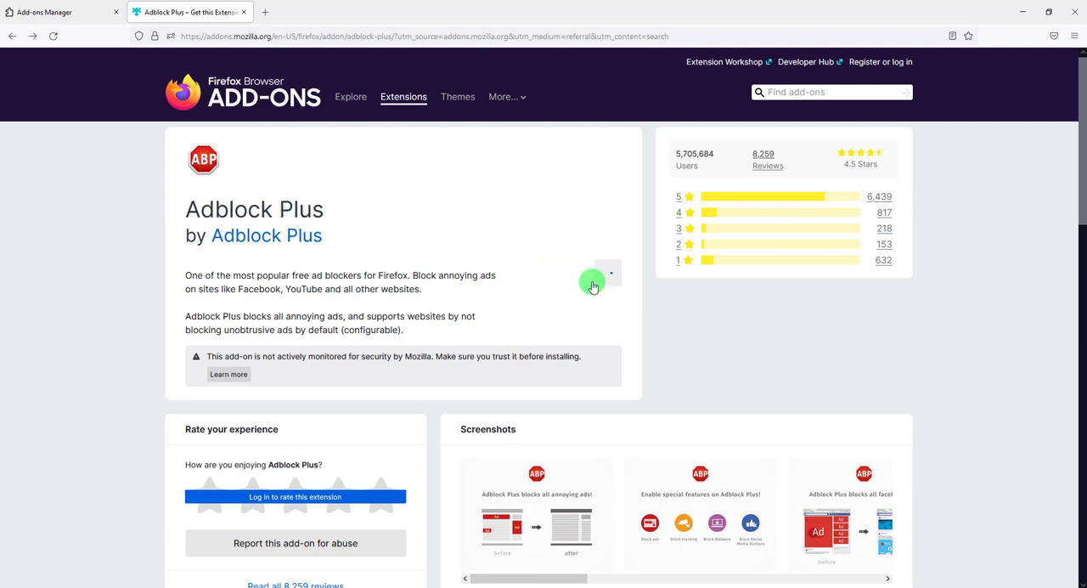
pyautogui.click(593, 283)
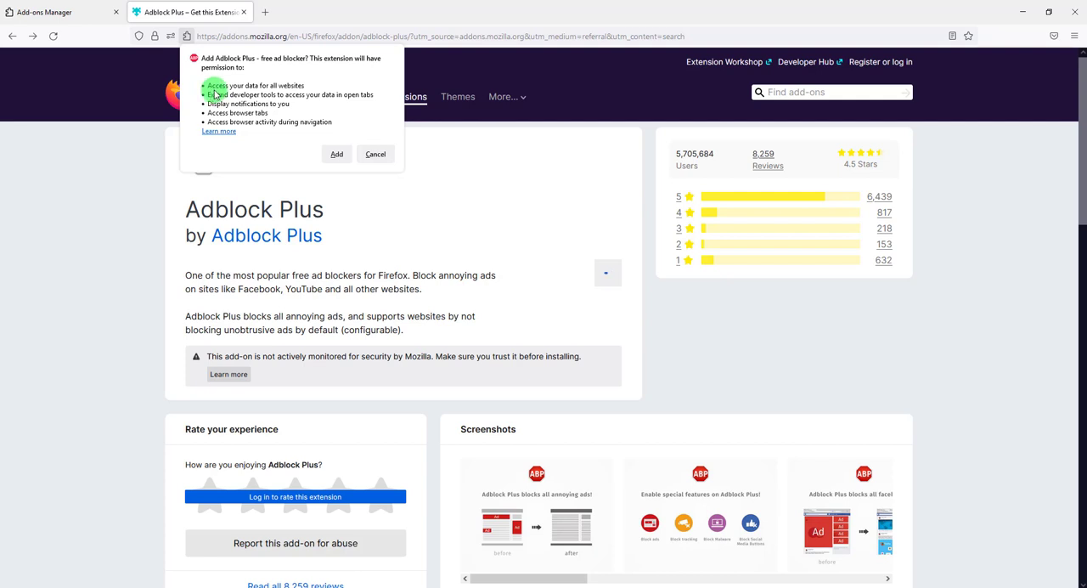
pyautogui.moveTo(197, 92)
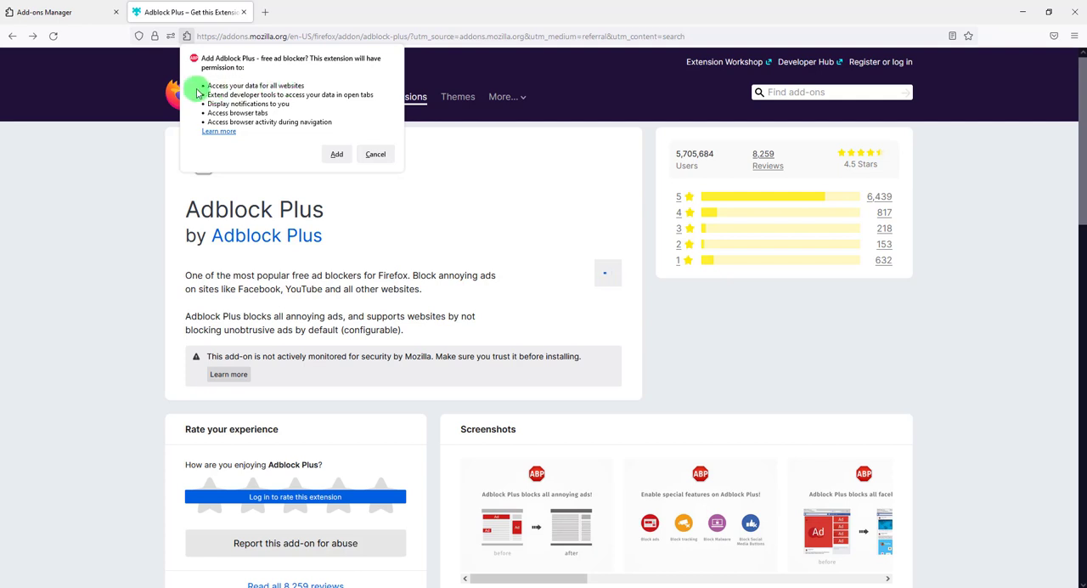
pyautogui.moveTo(204, 85)
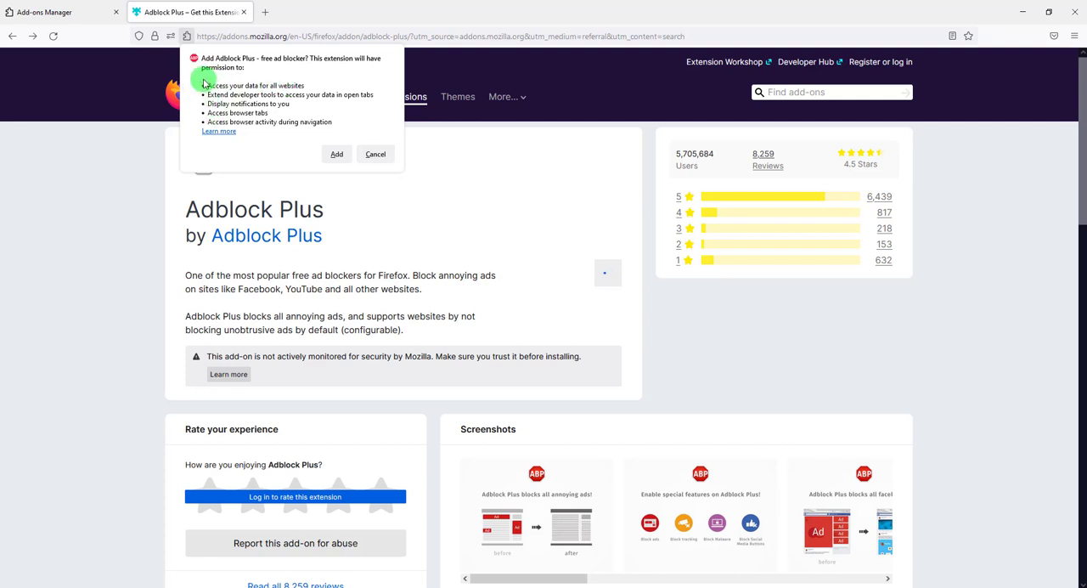
pyautogui.moveTo(225, 100)
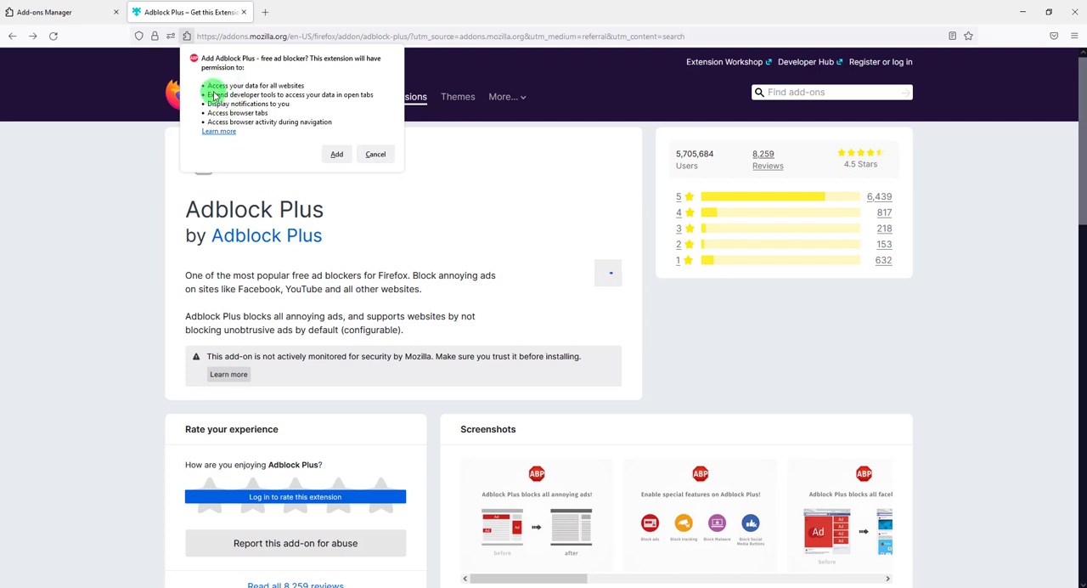
pyautogui.moveTo(270, 88)
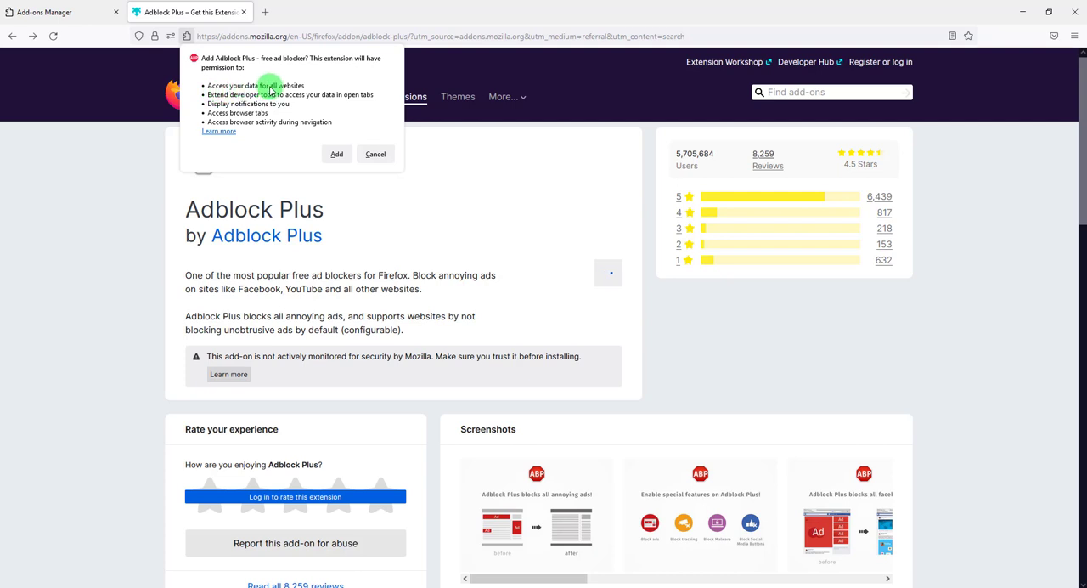
pyautogui.moveTo(234, 104)
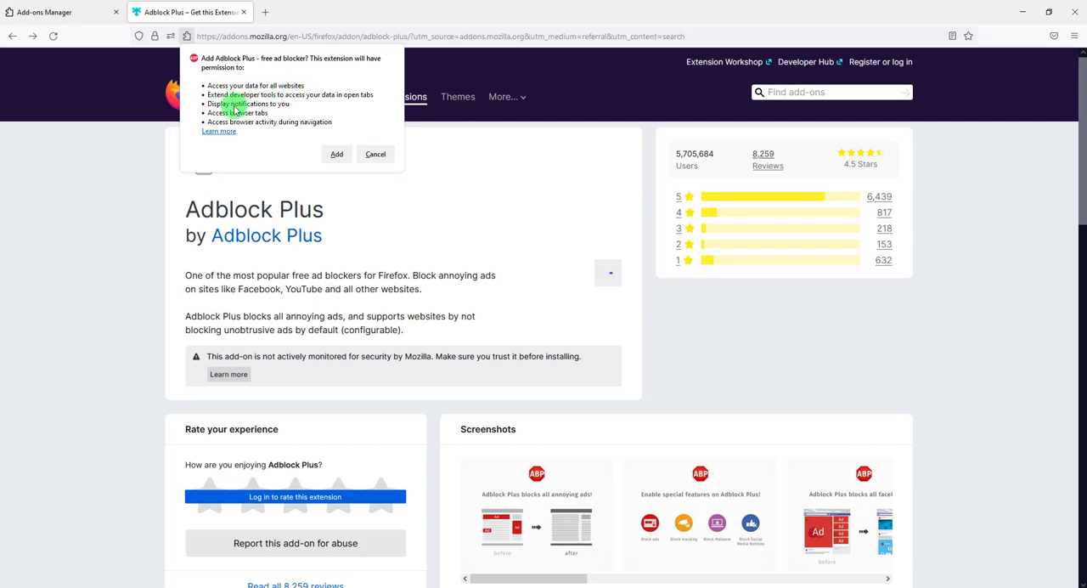
pyautogui.moveTo(232, 117)
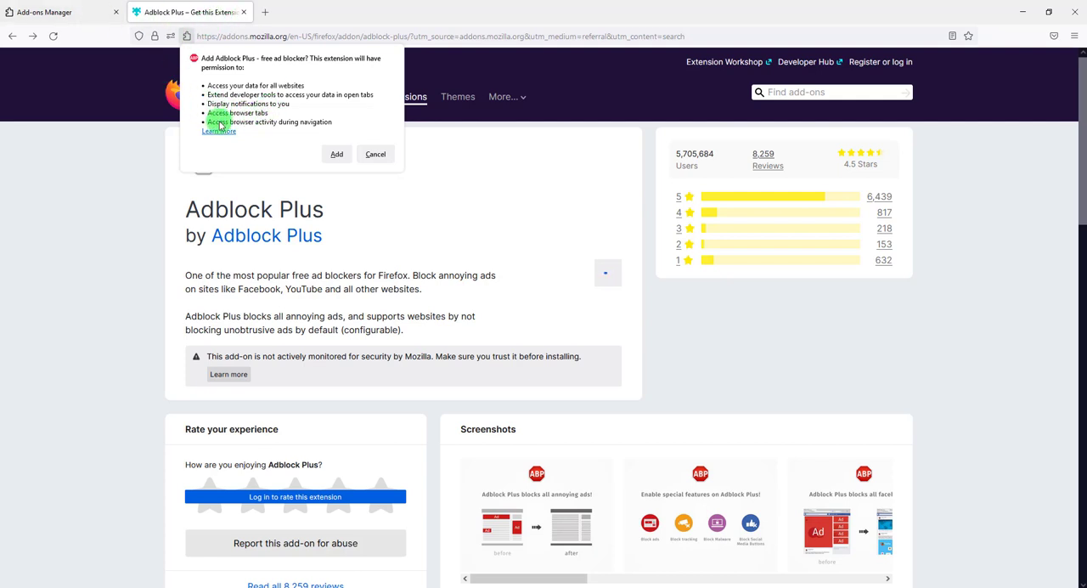
pyautogui.moveTo(260, 123)
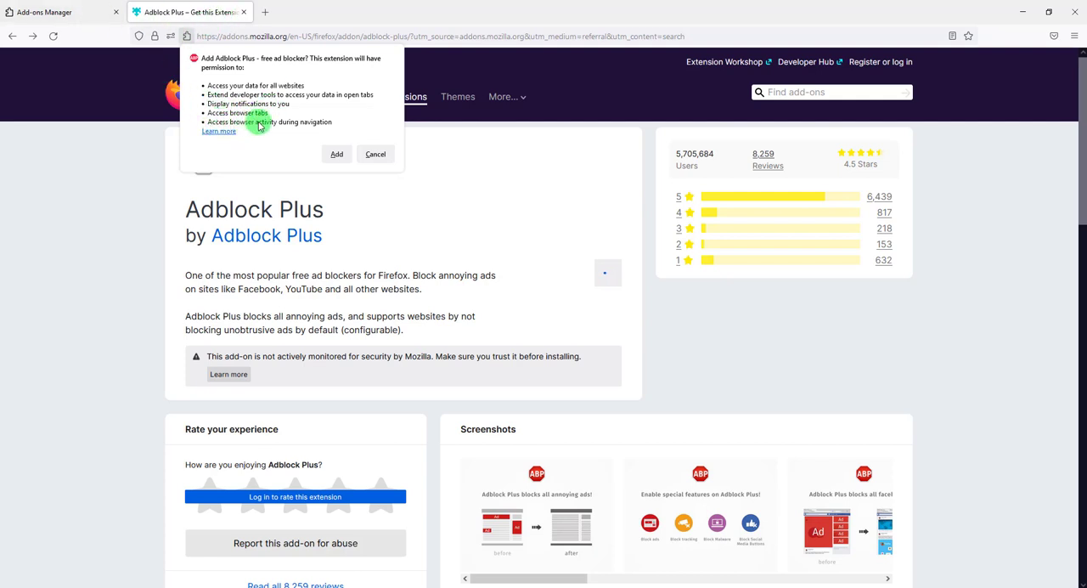
pyautogui.moveTo(321, 123)
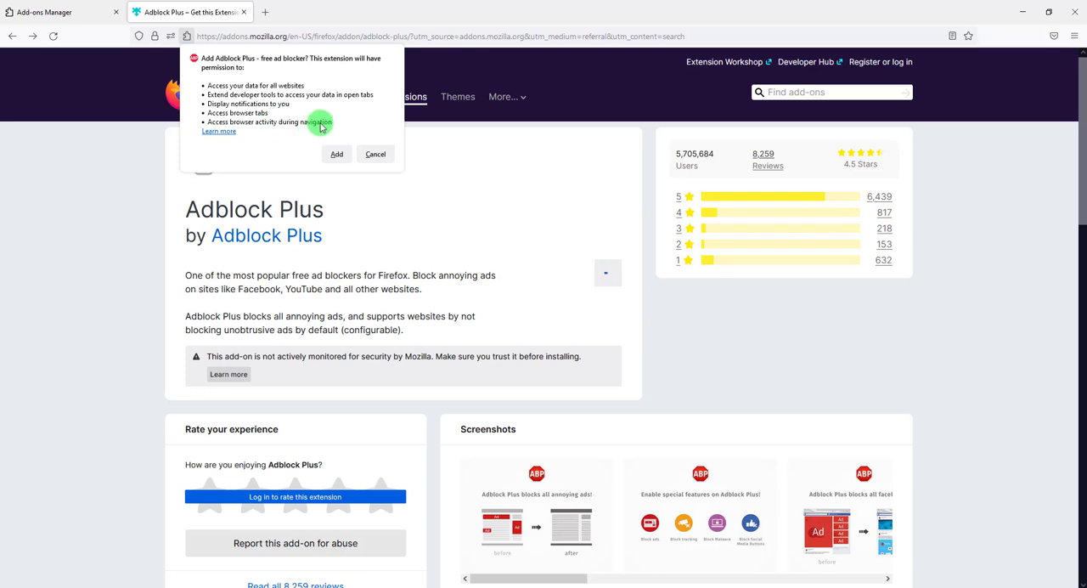
pyautogui.moveTo(243, 68)
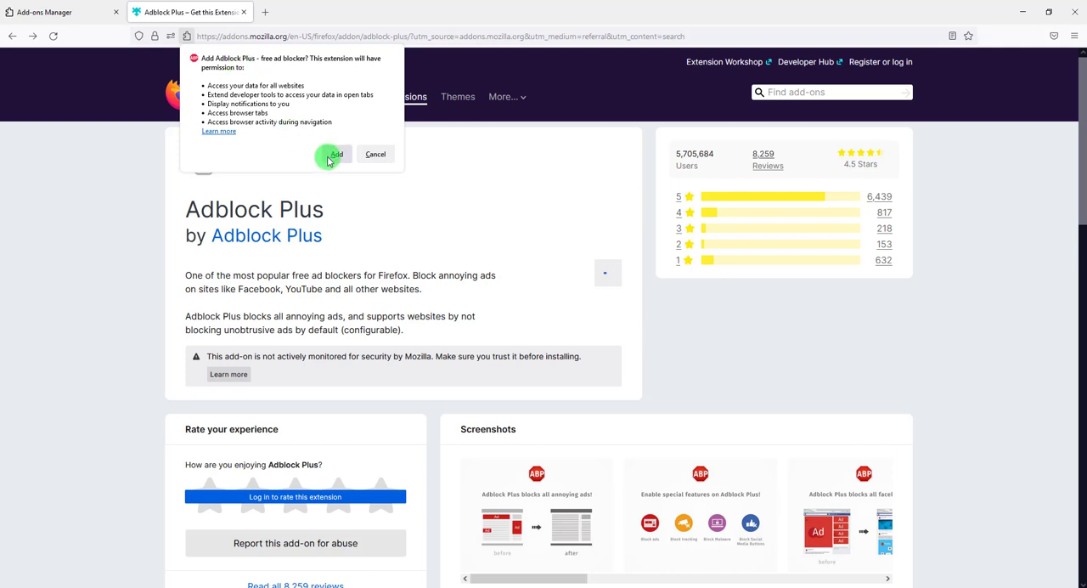
pyautogui.click(335, 153)
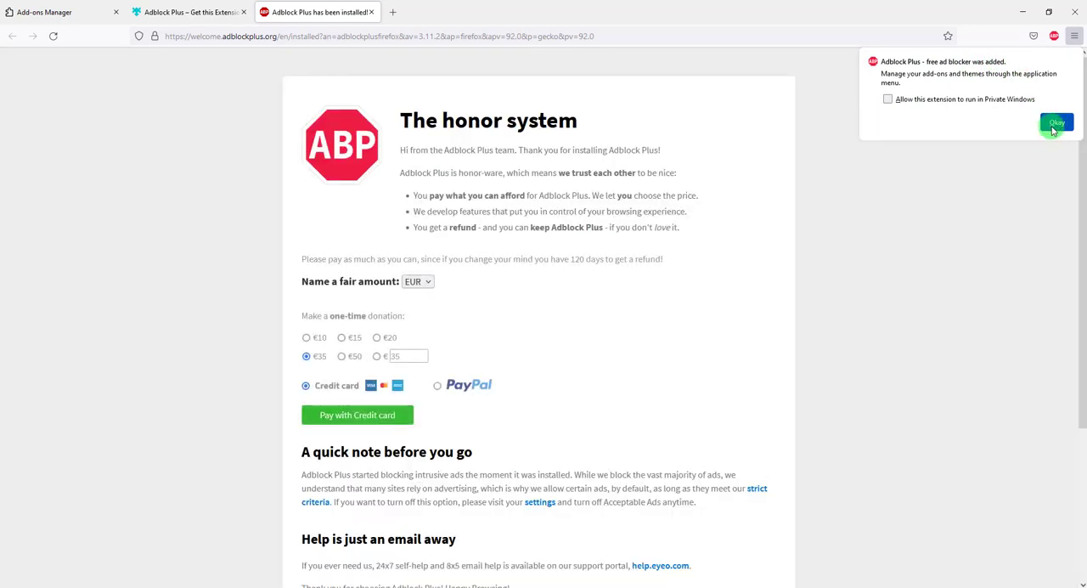
pyautogui.click(1057, 123)
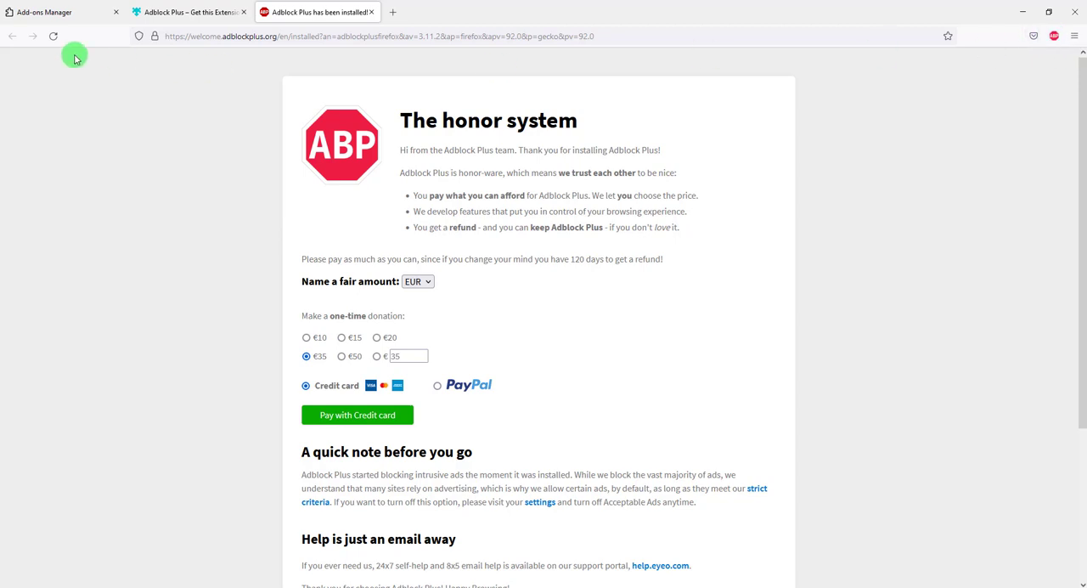
pyautogui.moveTo(904, 167)
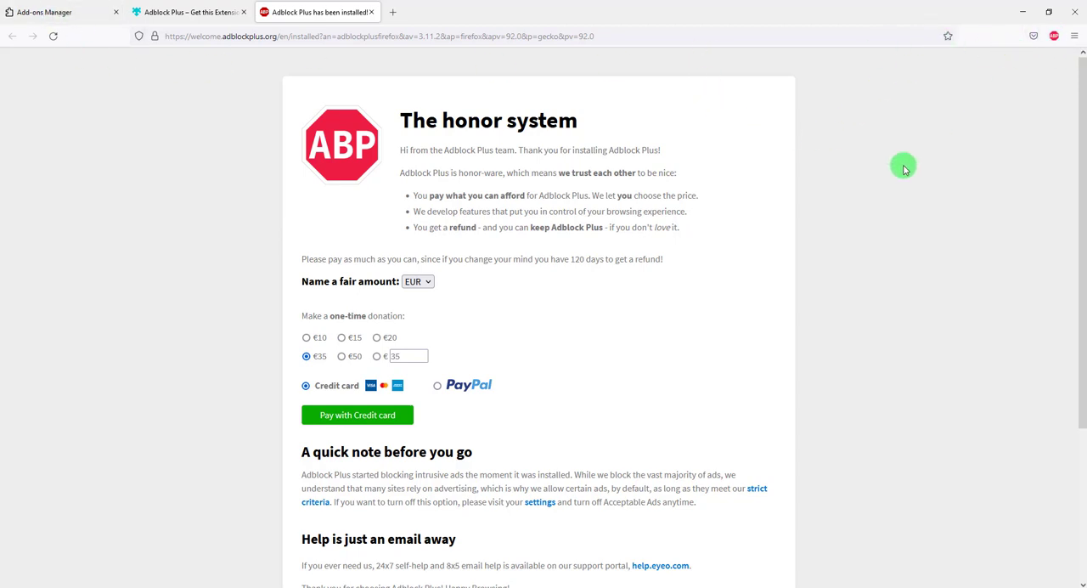
pyautogui.moveTo(406, 127)
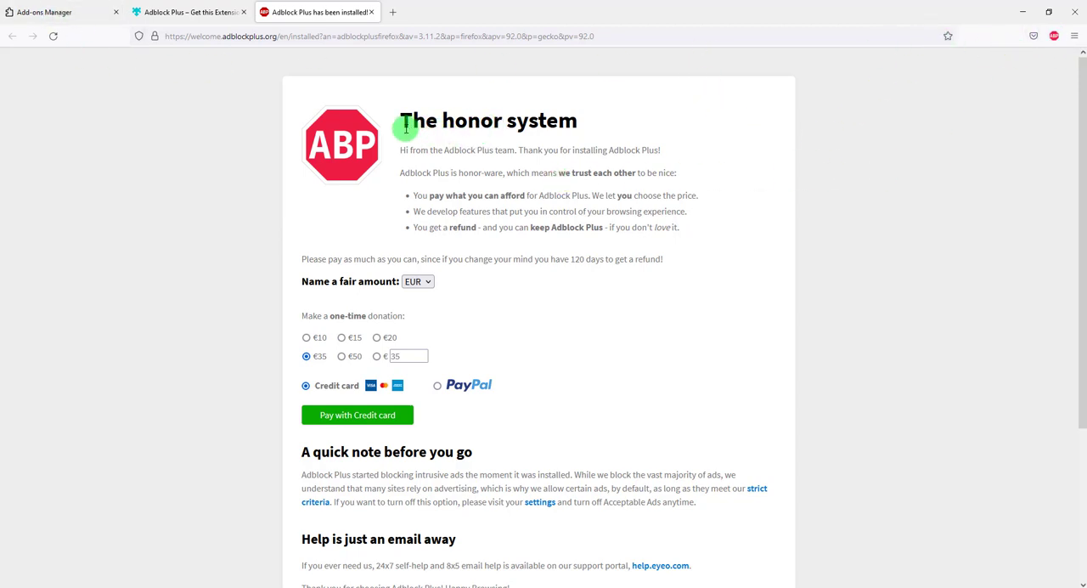
pyautogui.moveTo(382, 378)
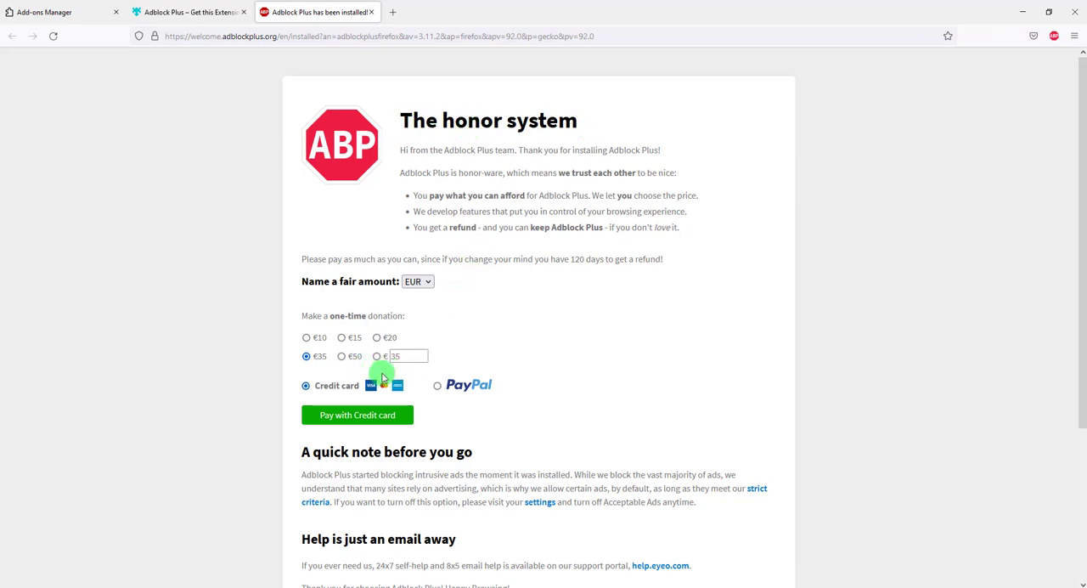
pyautogui.moveTo(1000, 269)
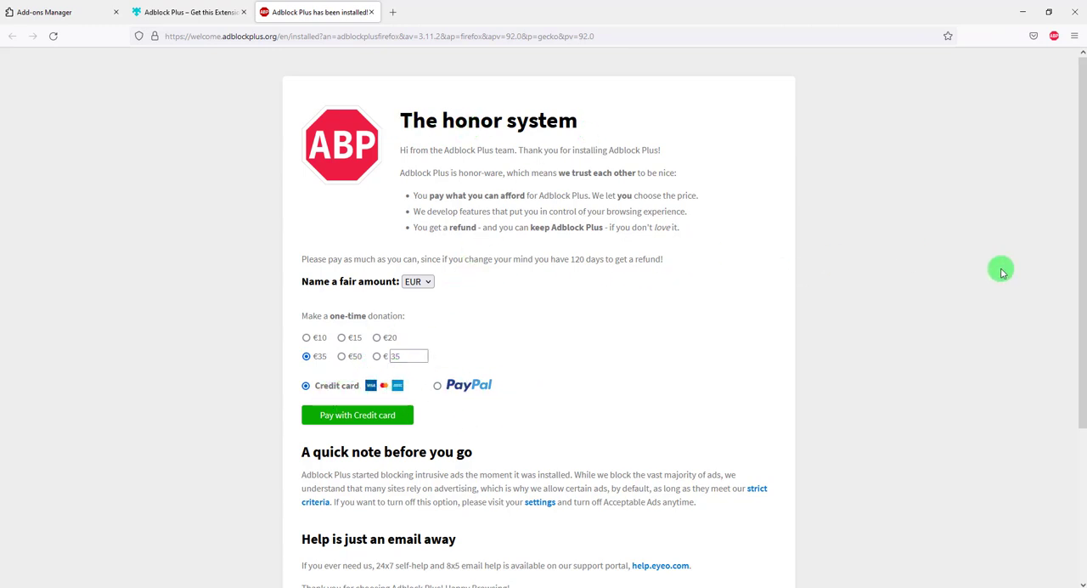
pyautogui.moveTo(804, 226)
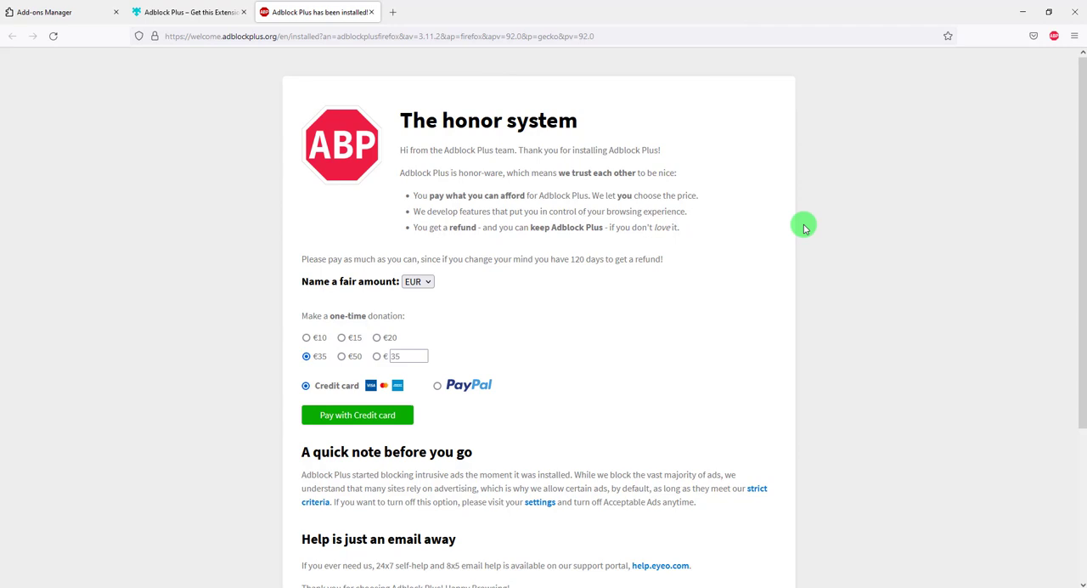
pyautogui.moveTo(794, 219)
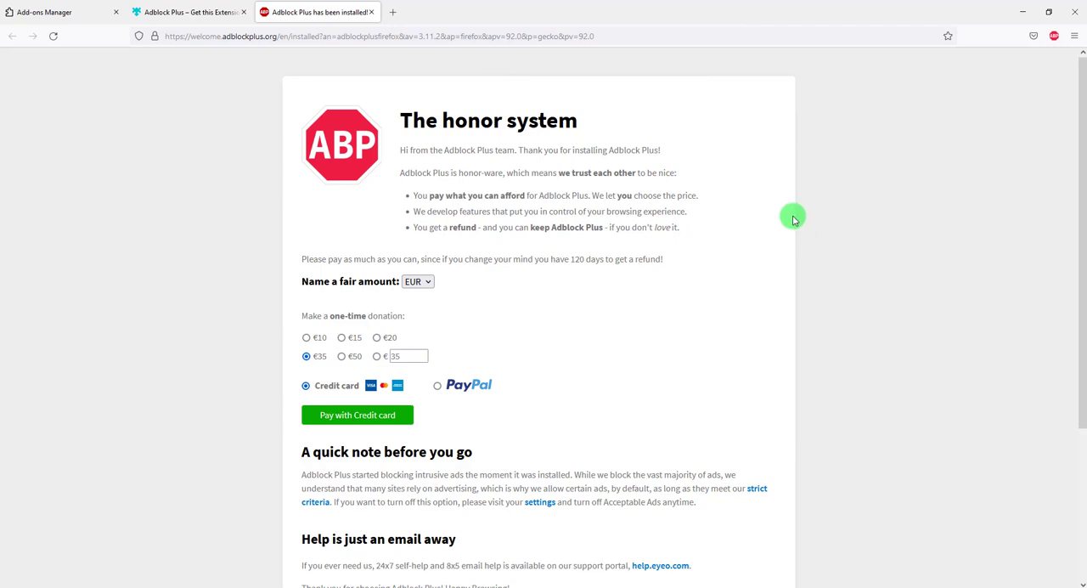
pyautogui.moveTo(573, 223)
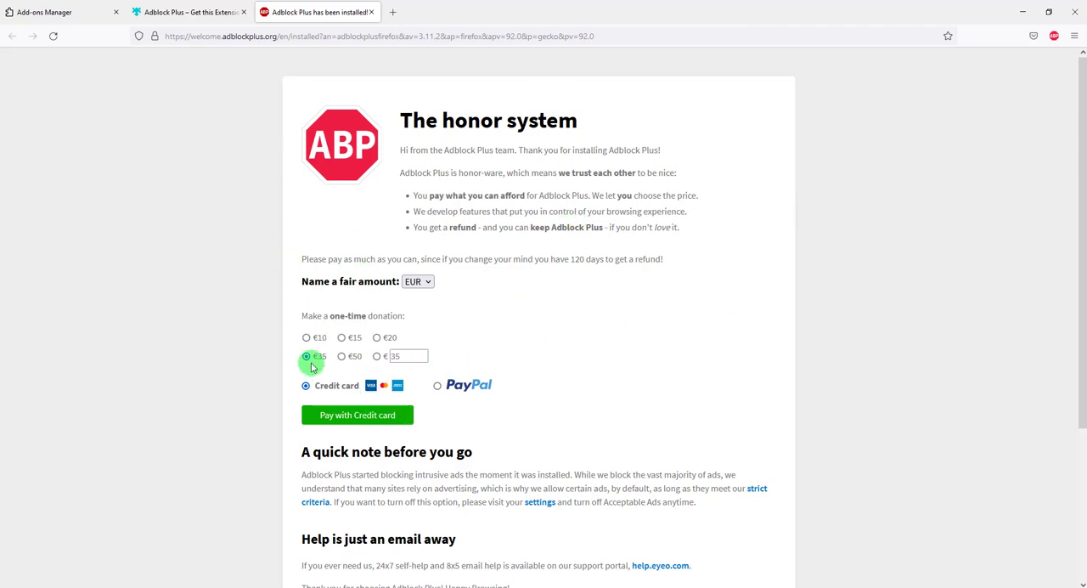
pyautogui.moveTo(671, 370)
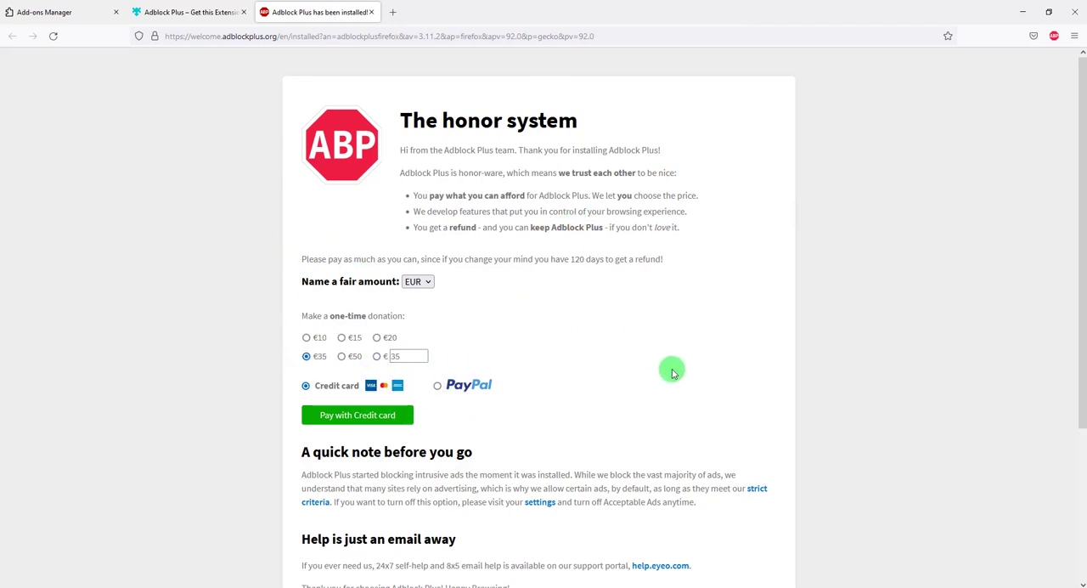
pyautogui.moveTo(501, 61)
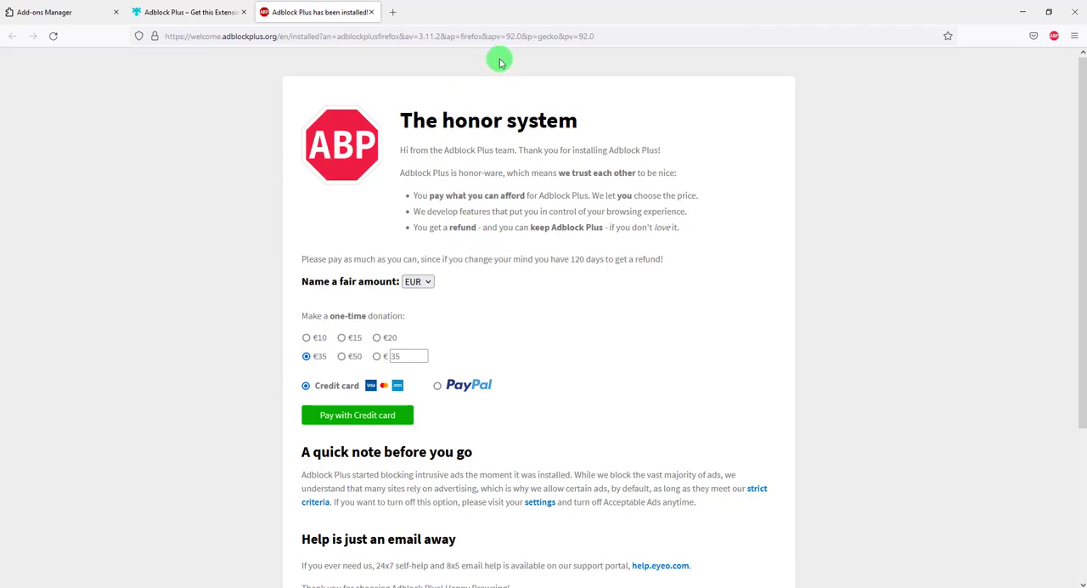
pyautogui.moveTo(301, 15)
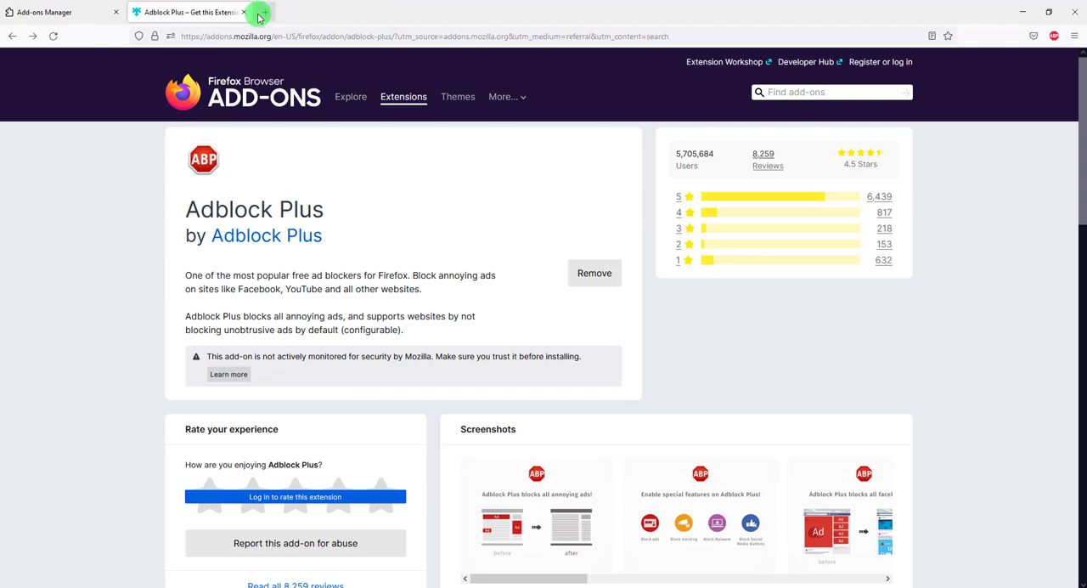
# Step: Load cnn in a new tab and scroll down the CNN page
pyautogui.click(392, 12)
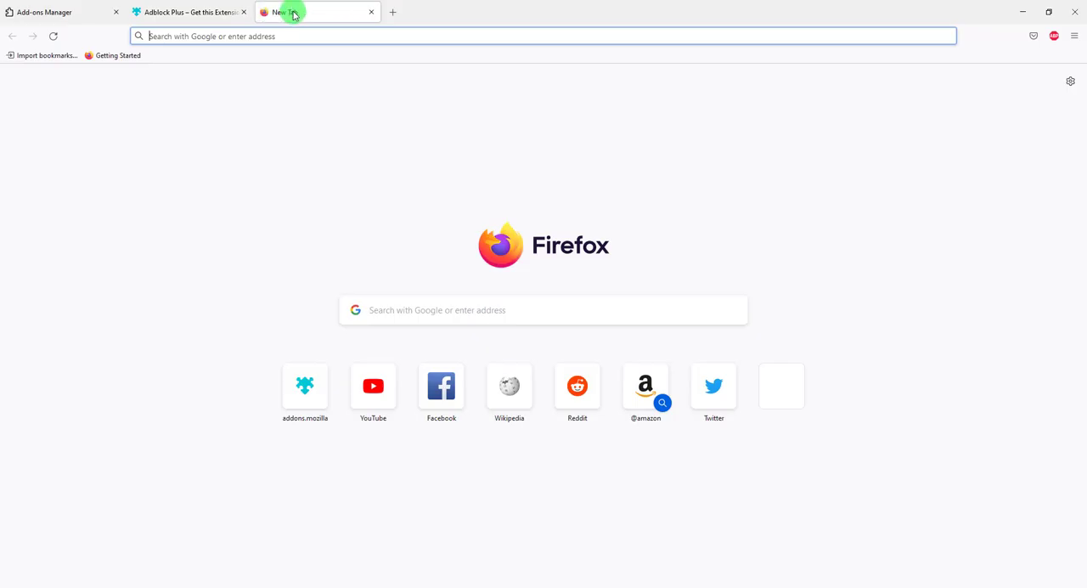
pyautogui.moveTo(293, 13)
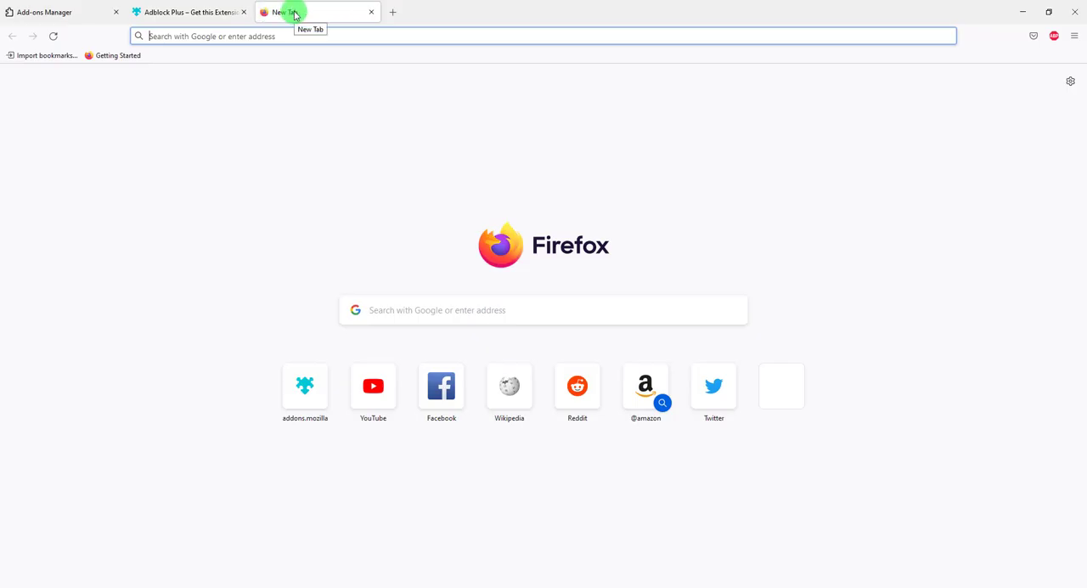
pyautogui.write('cnn')
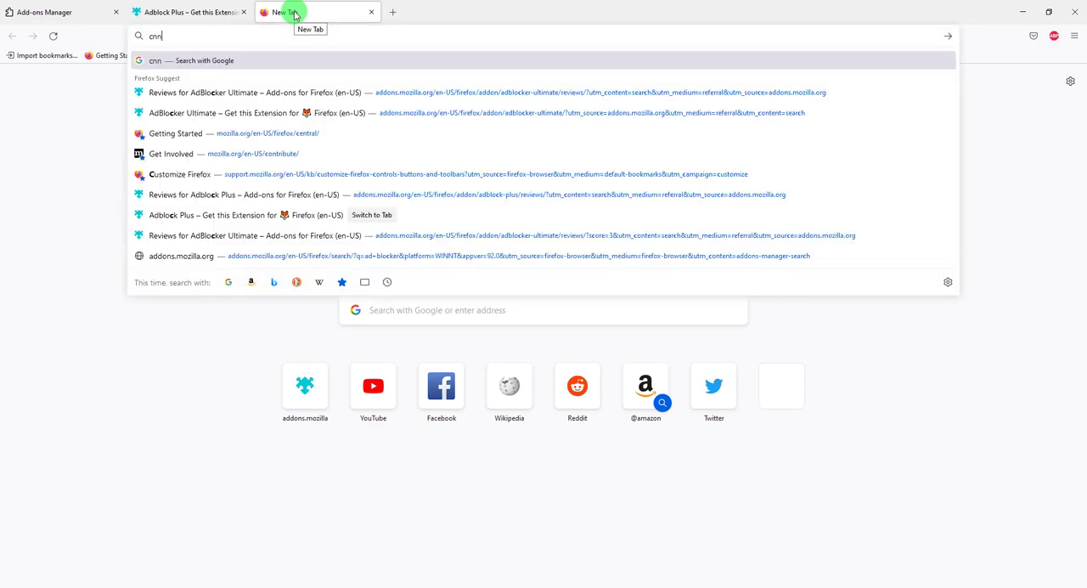
pyautogui.press('Return')
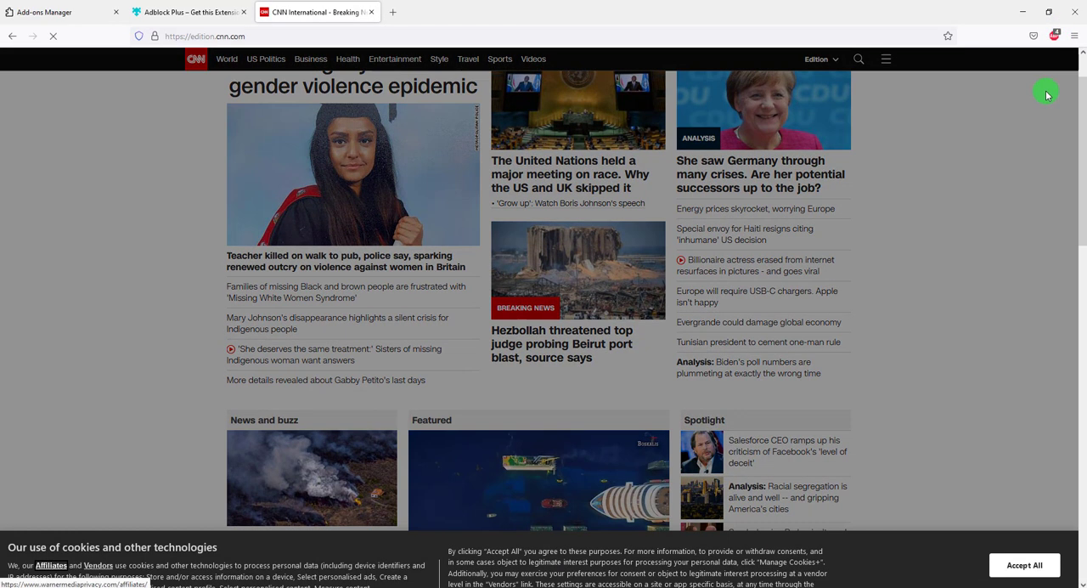
pyautogui.scroll(-3)
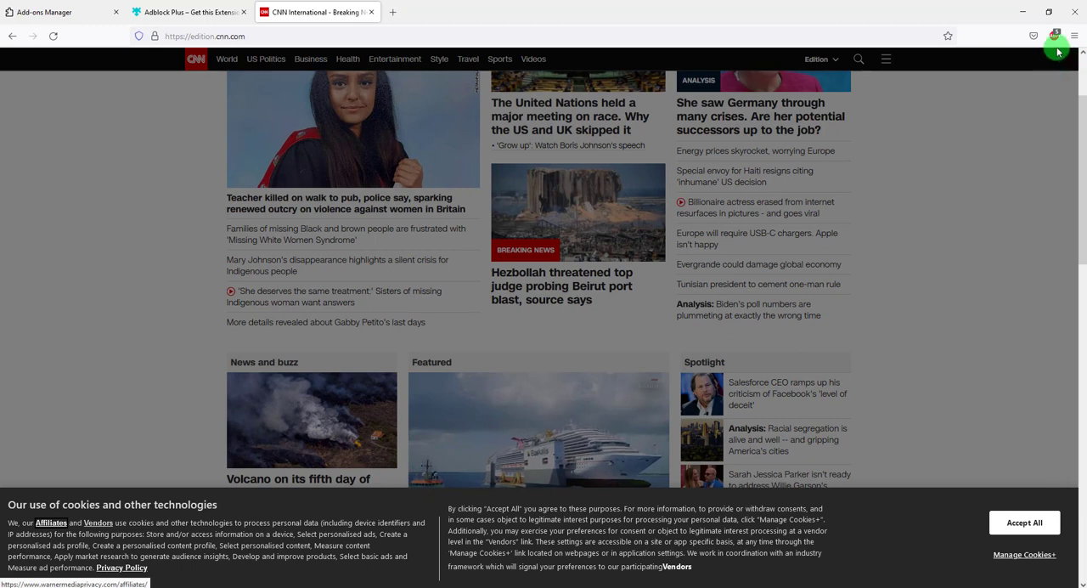
pyautogui.scroll(-3)
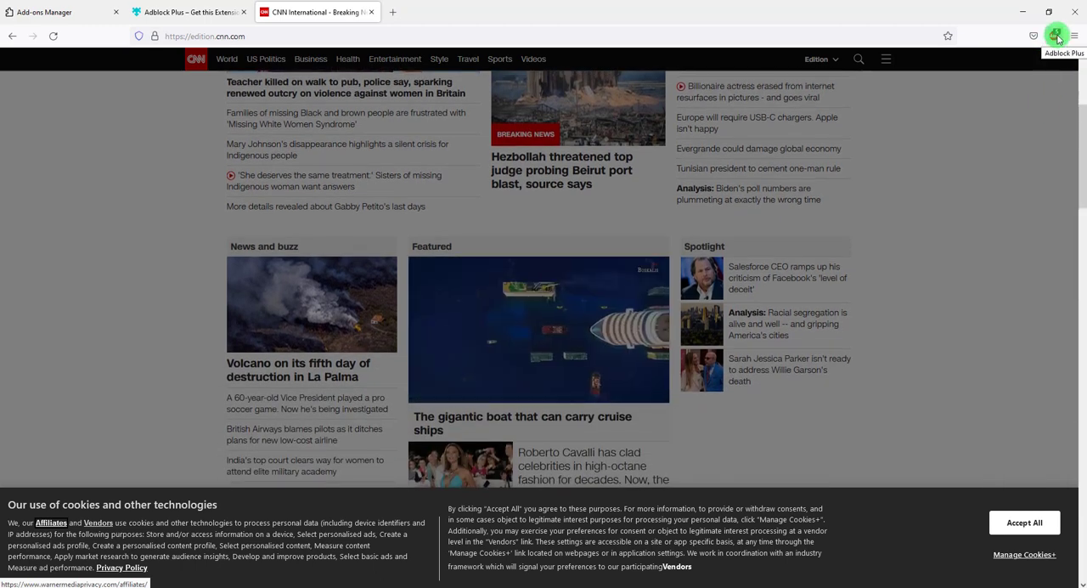
# Step: Open the Adblock Plus toolbar panel on cnn.com, showing 5 items blocked
pyautogui.click(1058, 36)
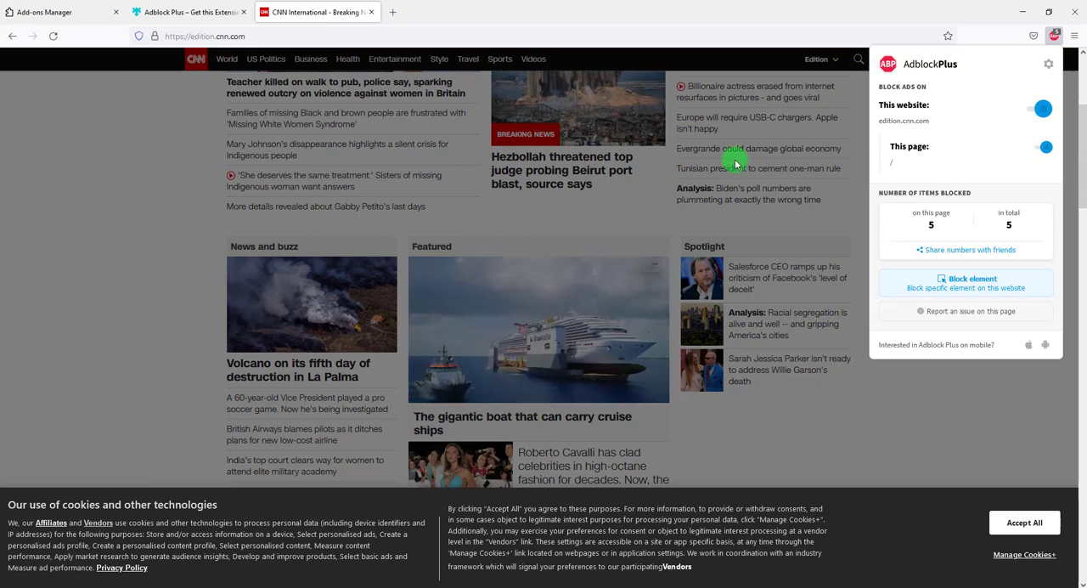
pyautogui.moveTo(799, 229)
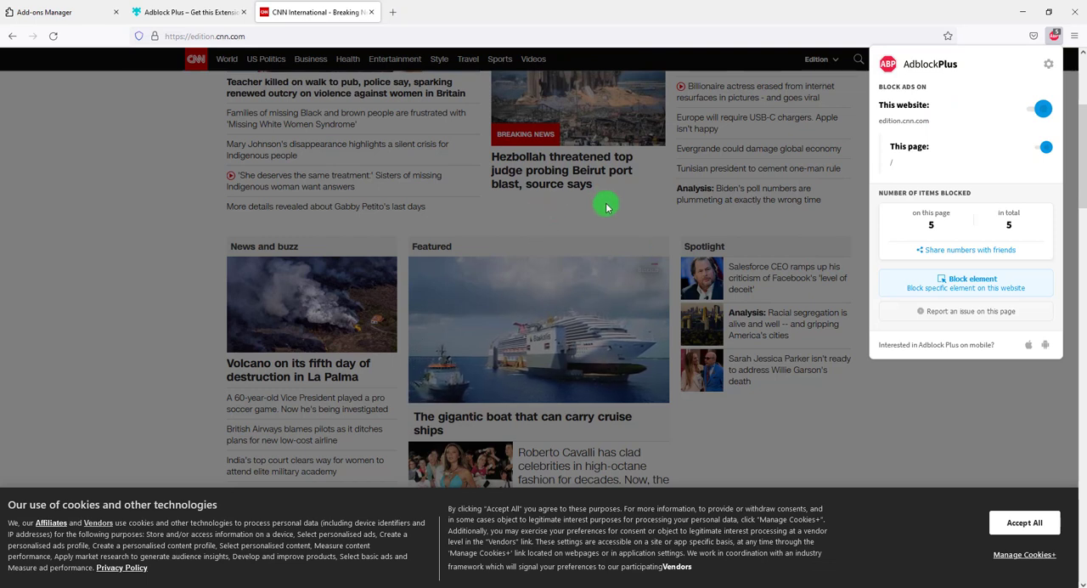
# Step: Turn off Adblock Plus blocking for cnn.com and reload the page
pyautogui.click(1044, 108)
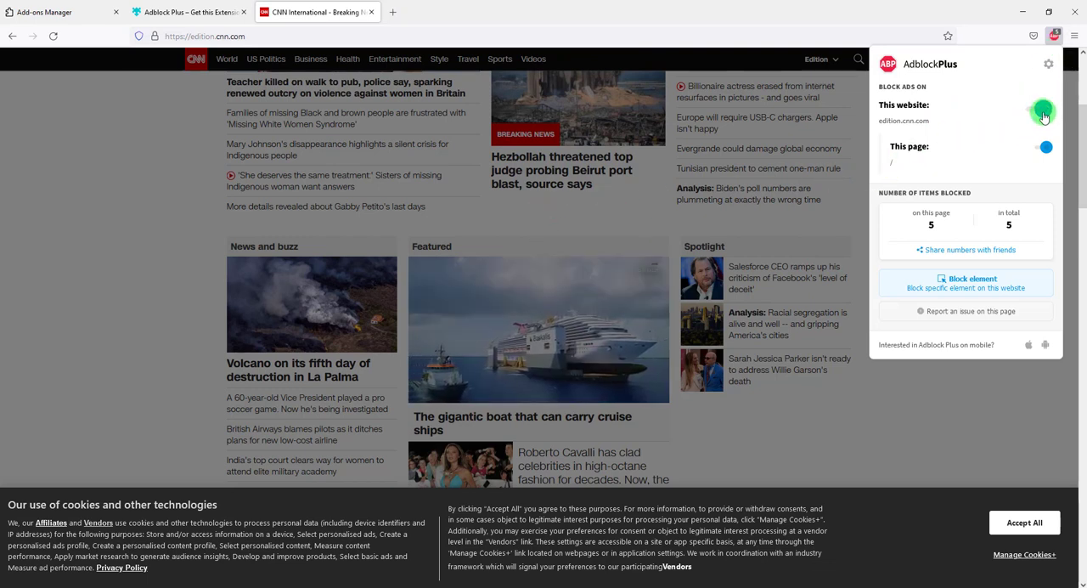
pyautogui.click(1046, 147)
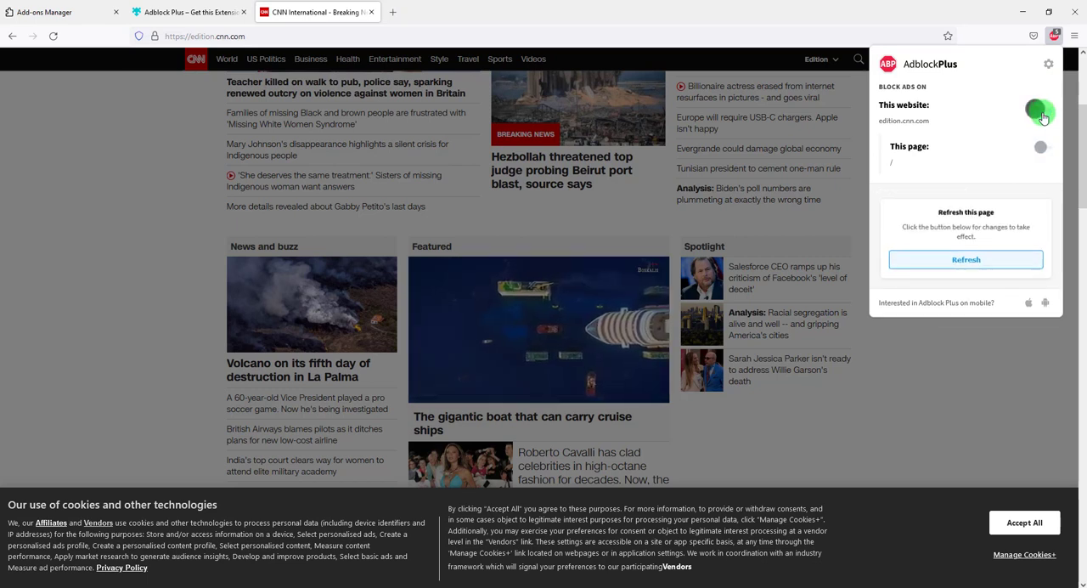
pyautogui.click(966, 259)
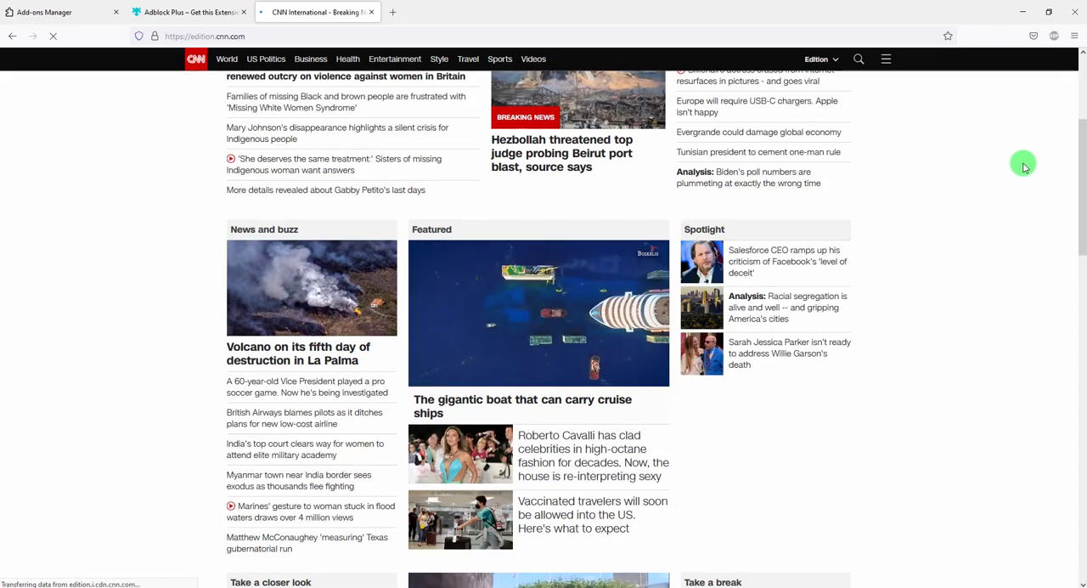
pyautogui.scroll(-3)
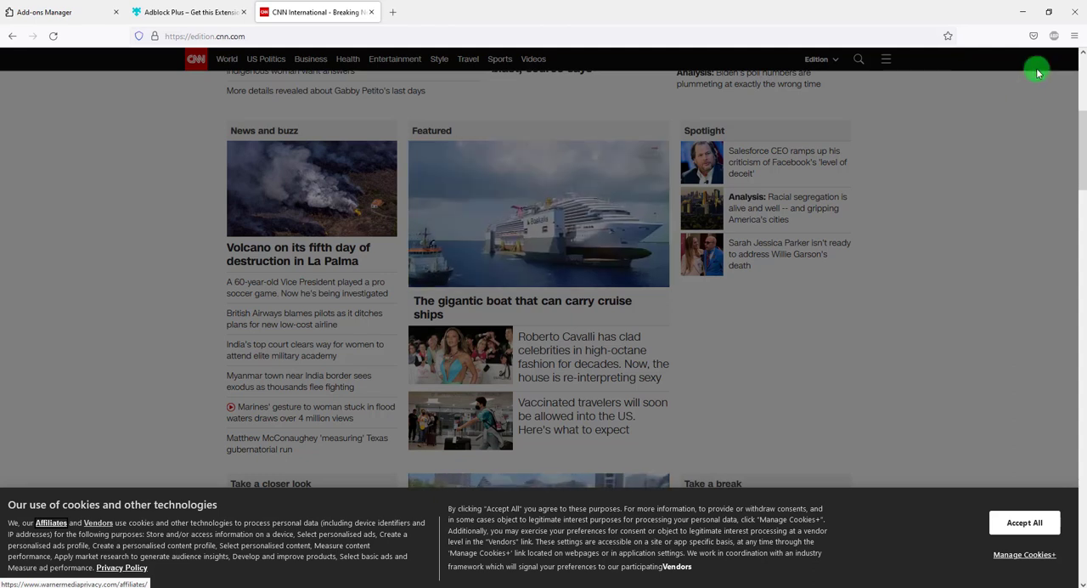
pyautogui.moveTo(1053, 36)
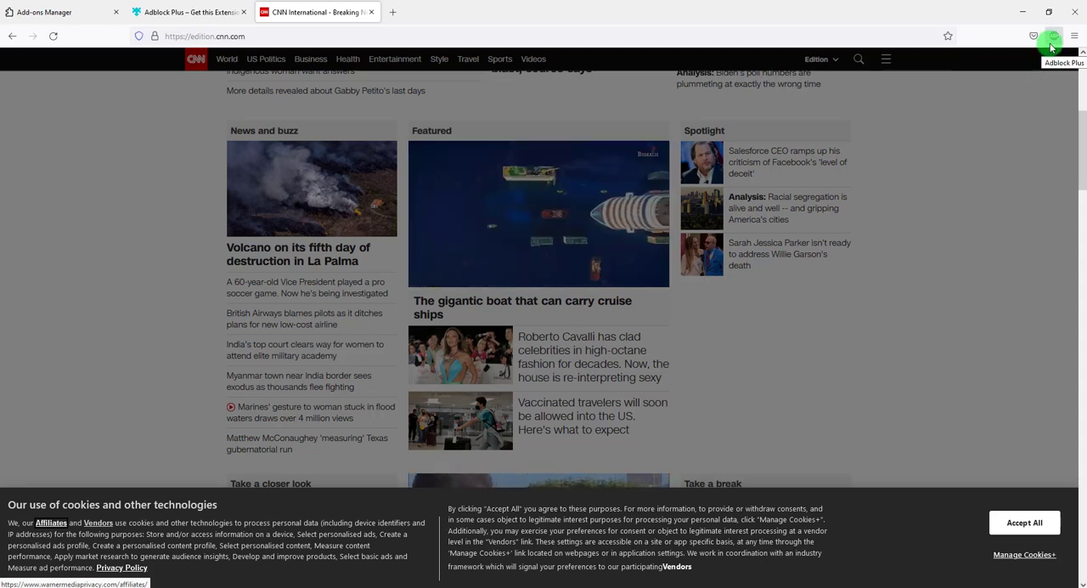
# Step: Re-enable Adblock Plus blocking for cnn.com and reload the page
pyautogui.click(1053, 35)
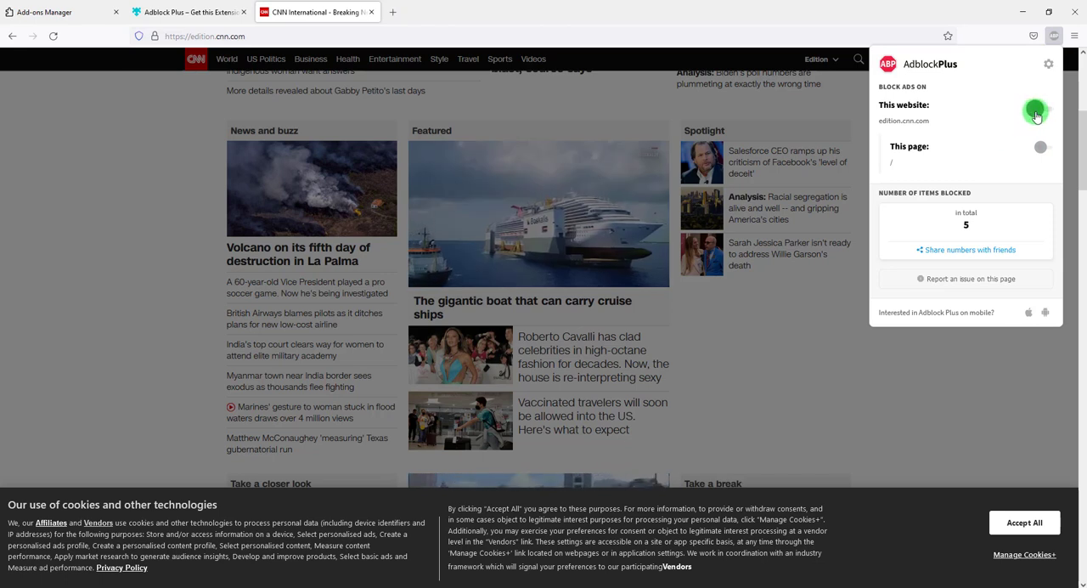
pyautogui.click(1040, 110)
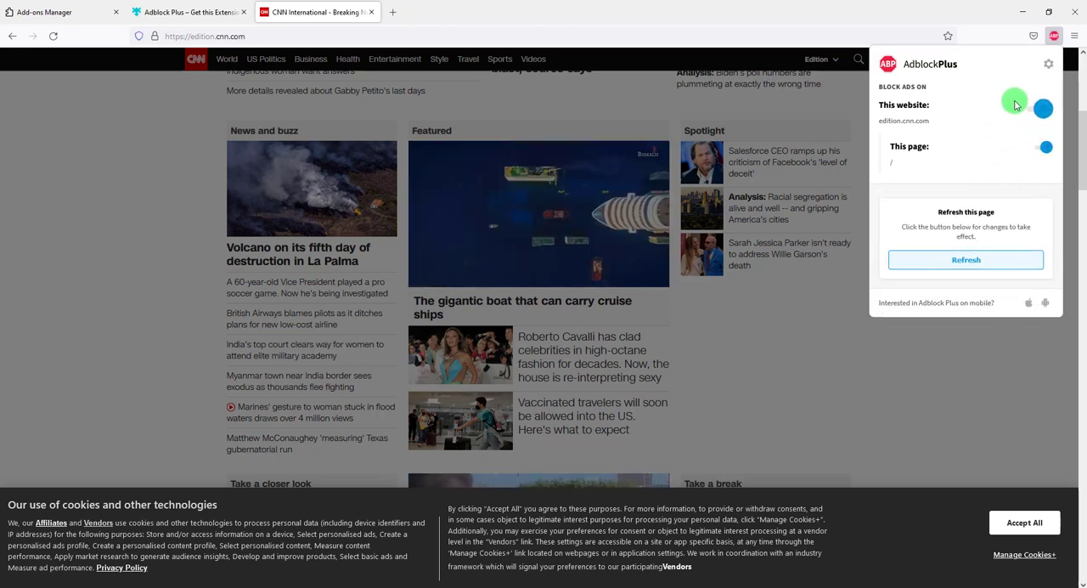
pyautogui.click(965, 259)
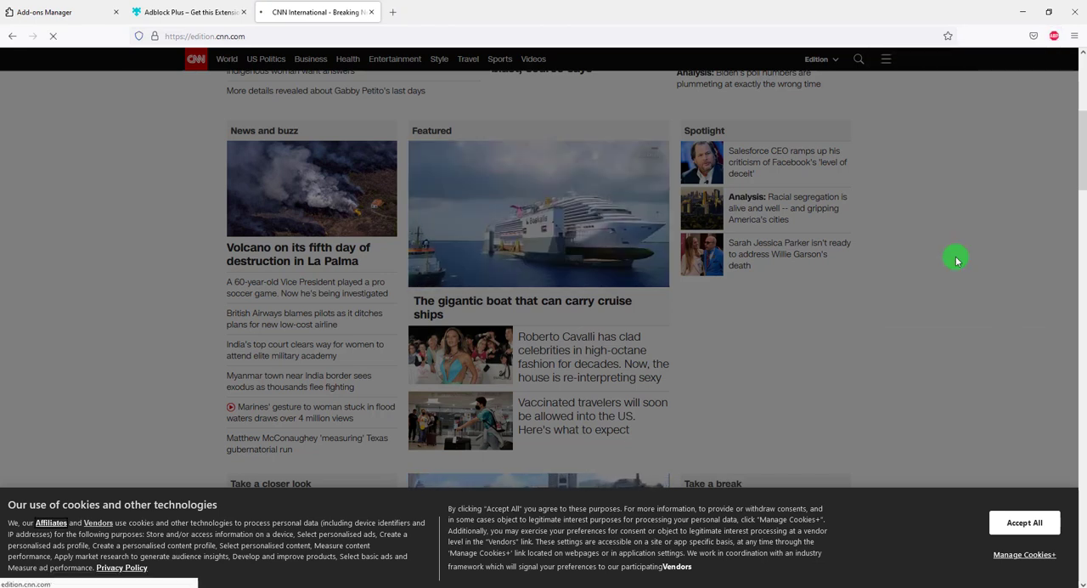